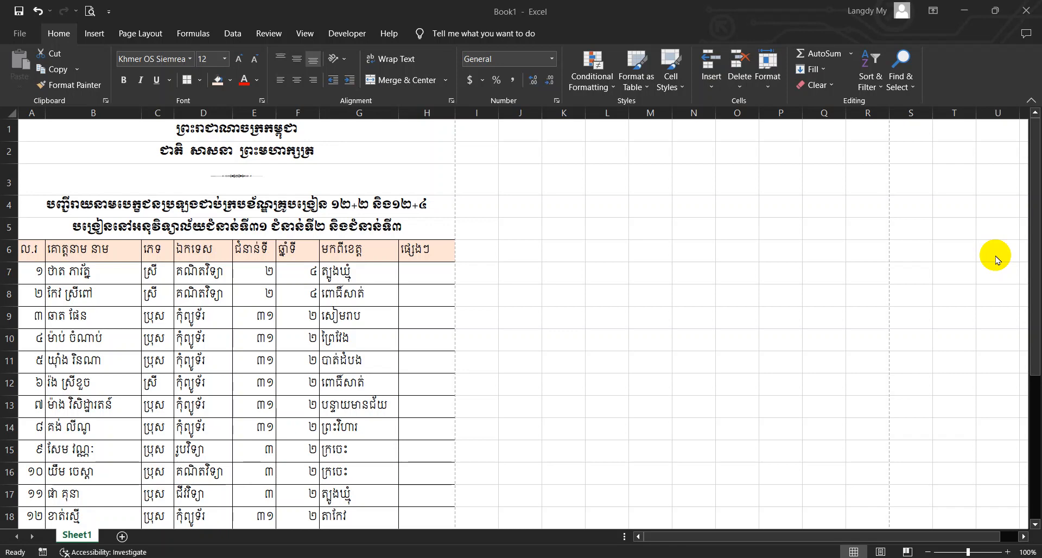
mouse_move(387, 112)
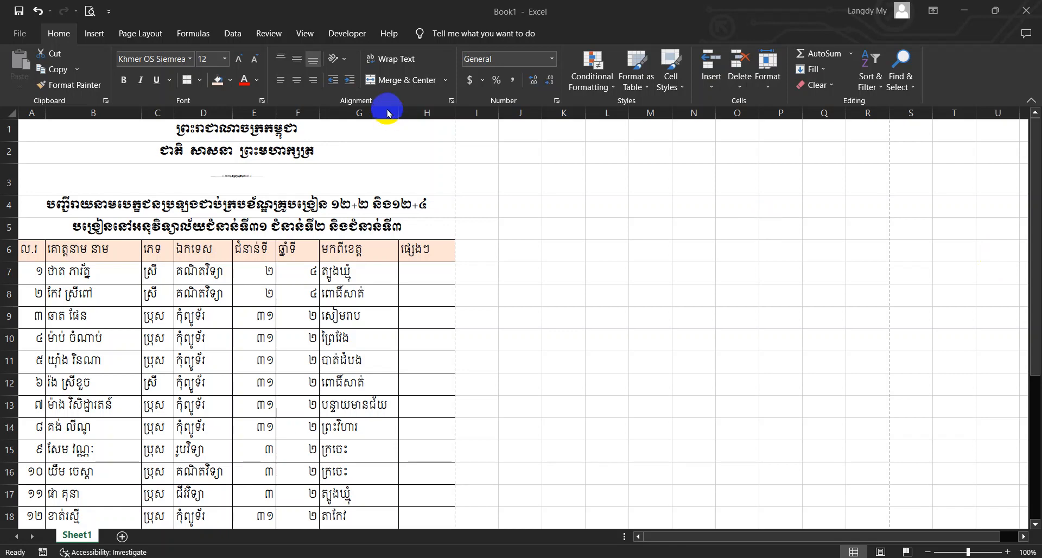
- Switch the ribbon to the Page Layout tab for the student list sheet
left_click(140, 34)
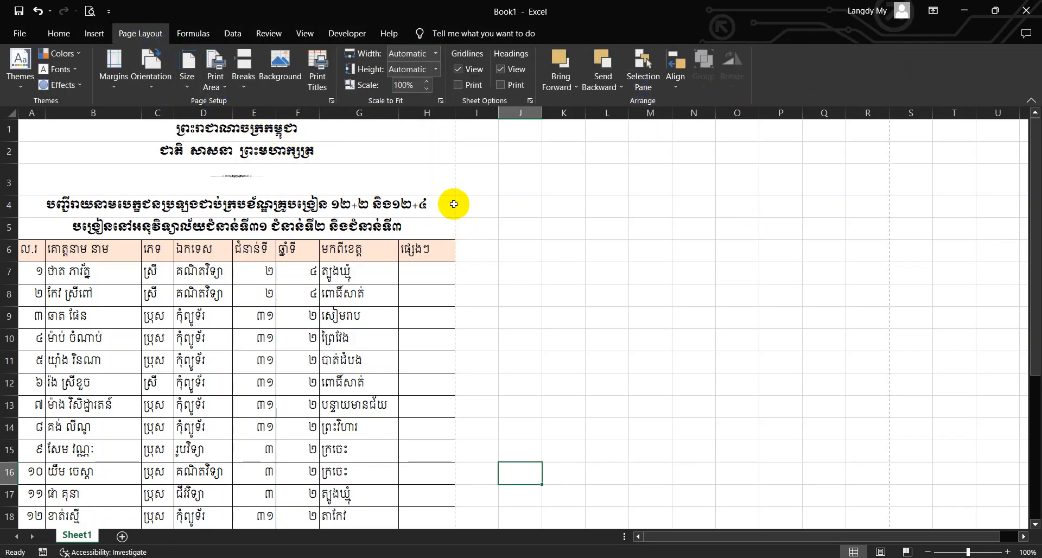
mouse_move(453, 152)
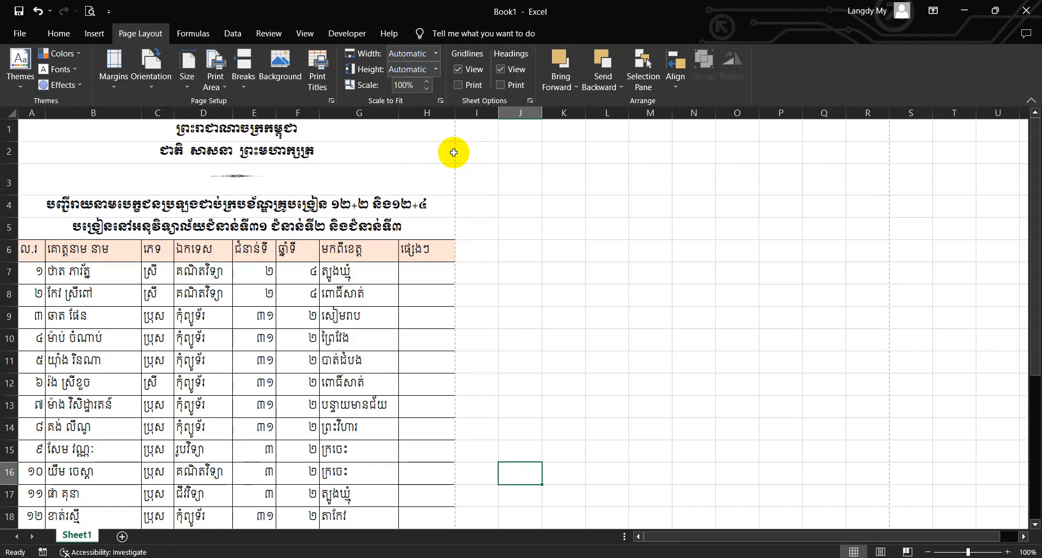
mouse_move(177, 40)
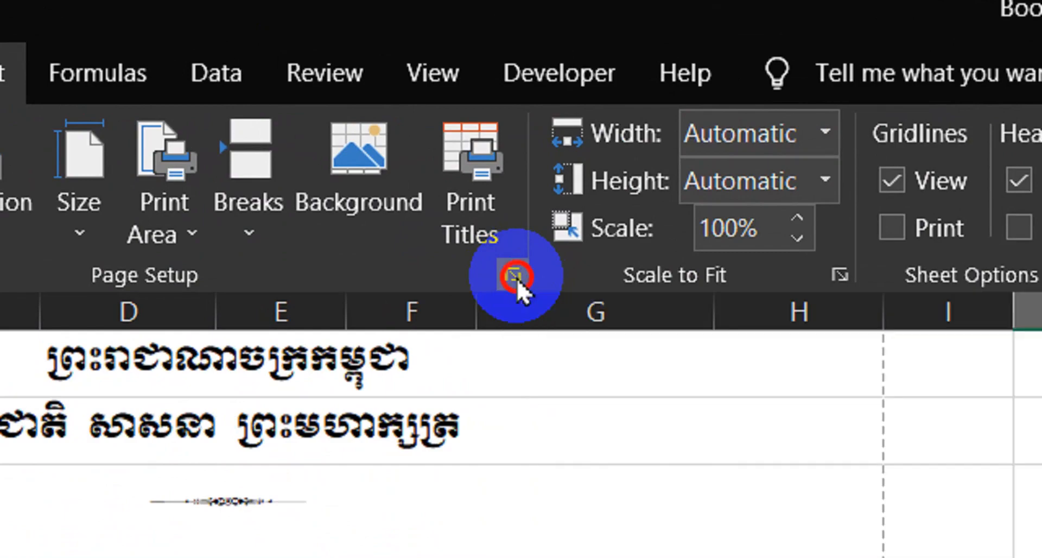
- Adjust margins, centre the table horizontally in Page Setup, and preview the A4 page
left_click(515, 274)
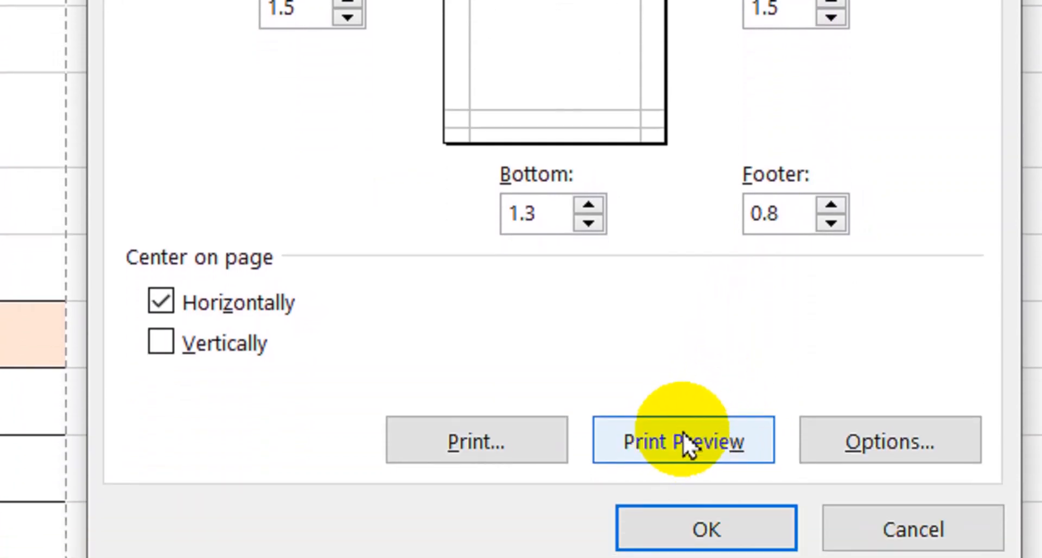
left_click(683, 440)
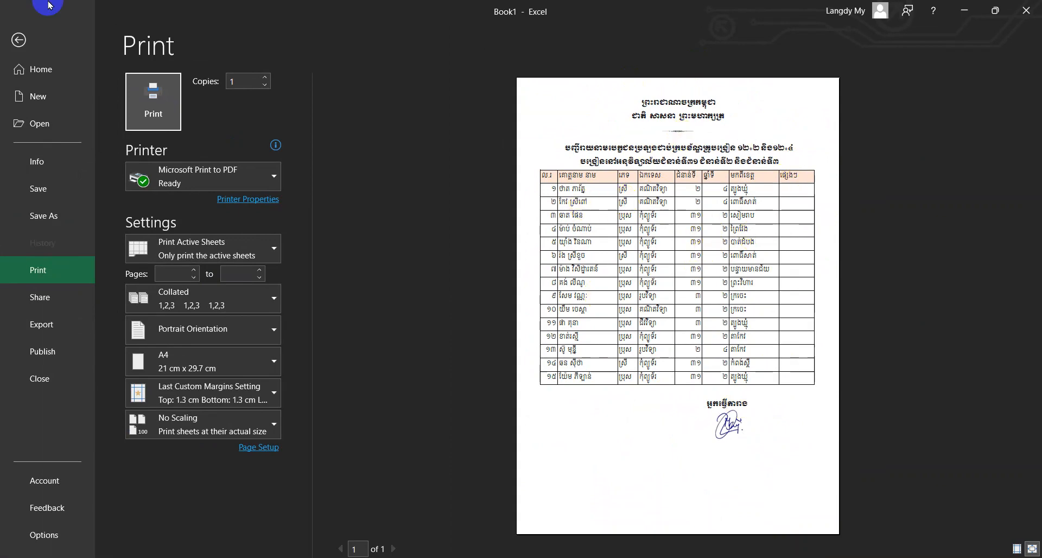
- Leave print preview and scroll the roster to check the page boundary
left_click(18, 40)
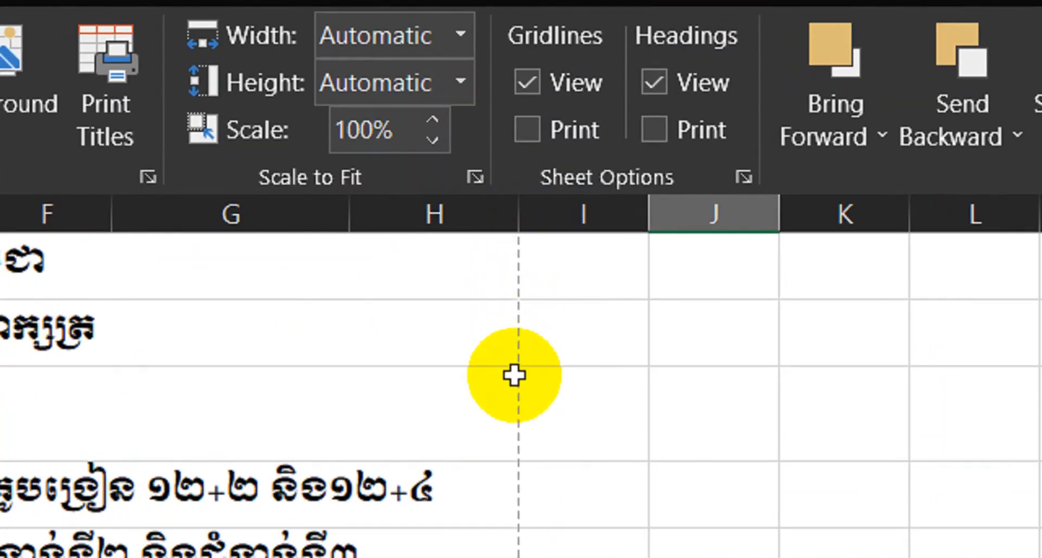
scroll("down", 3)
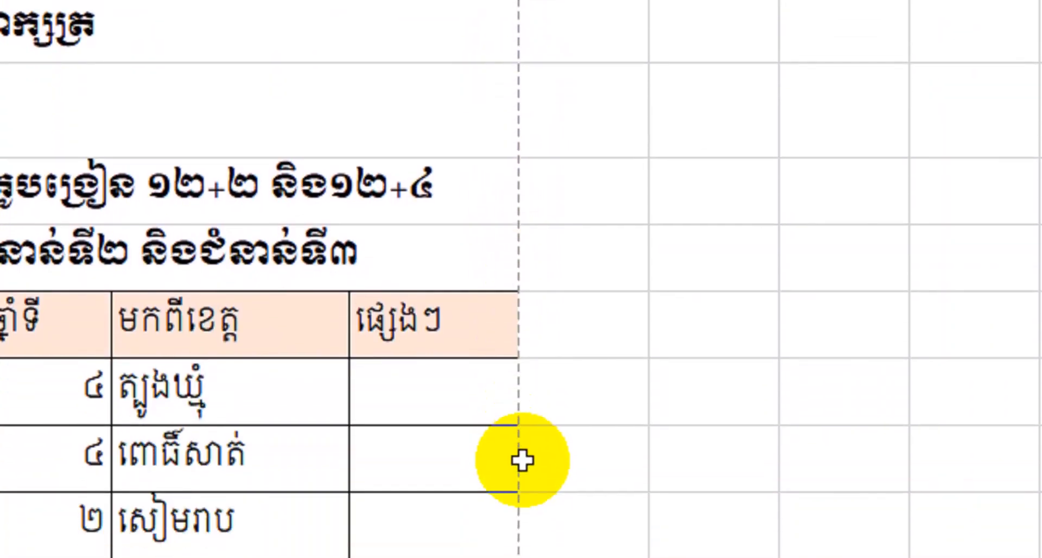
scroll("up", 3)
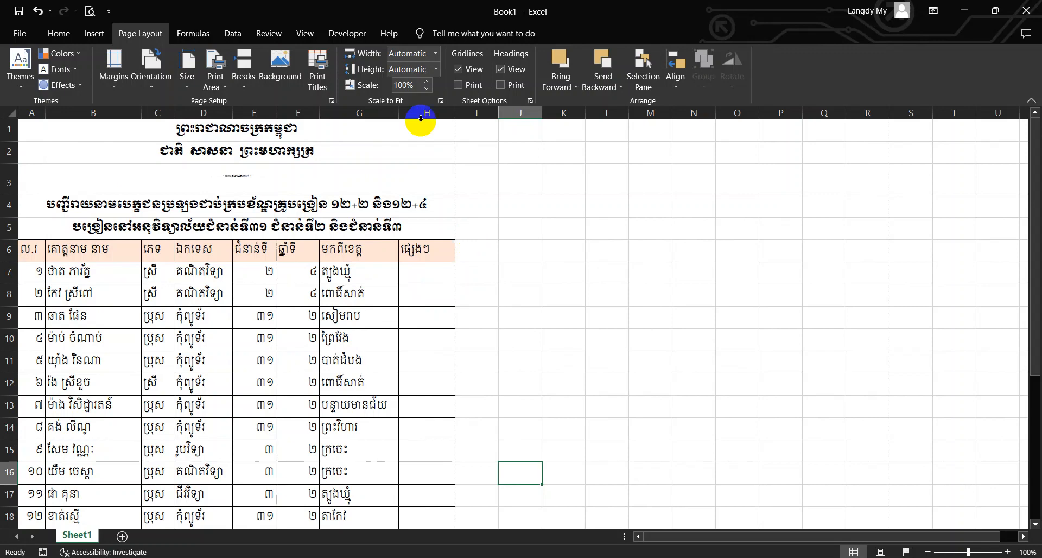
- Draw a form-control push button beside the title rows near column I
left_click(346, 33)
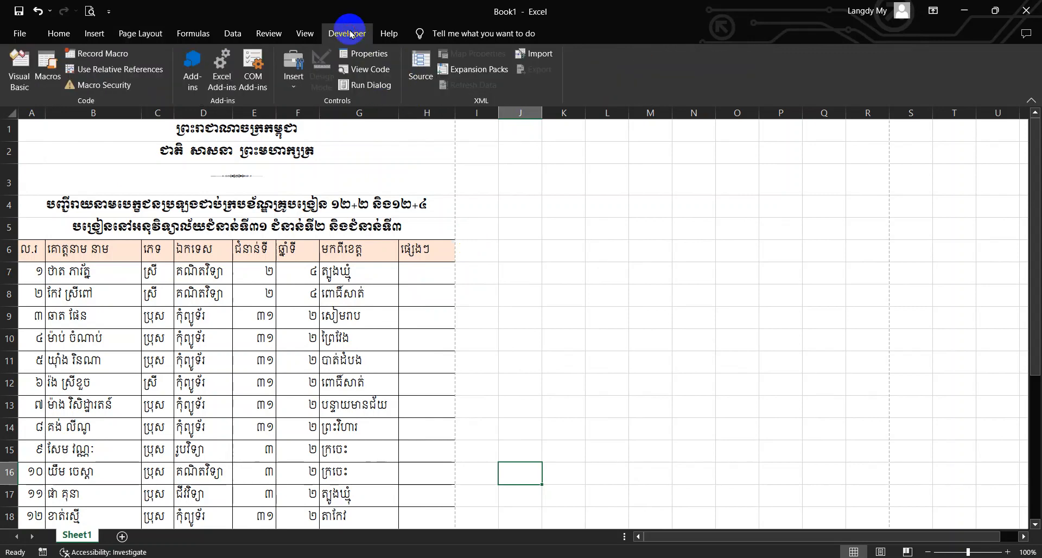
left_click(292, 70)
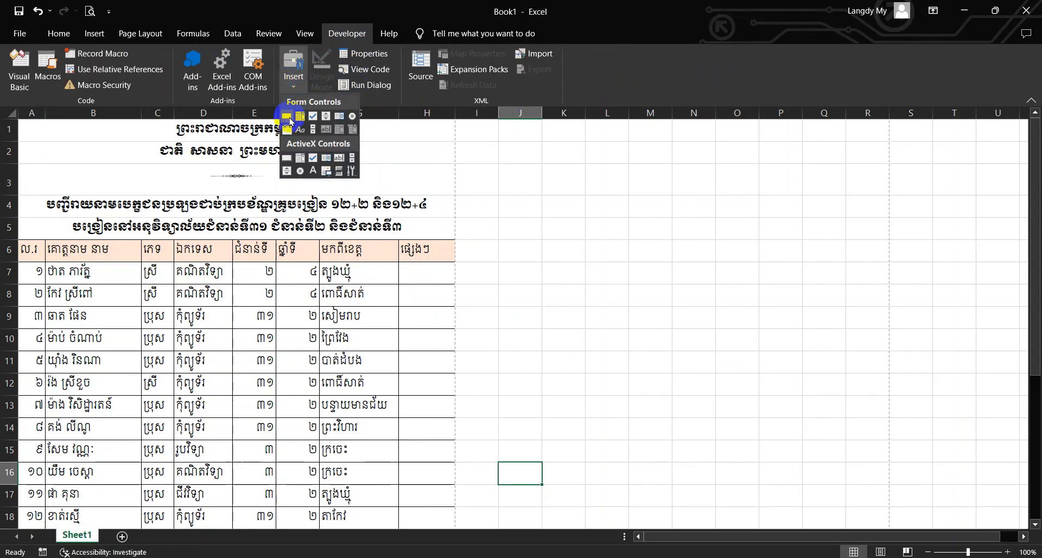
mouse_move(287, 116)
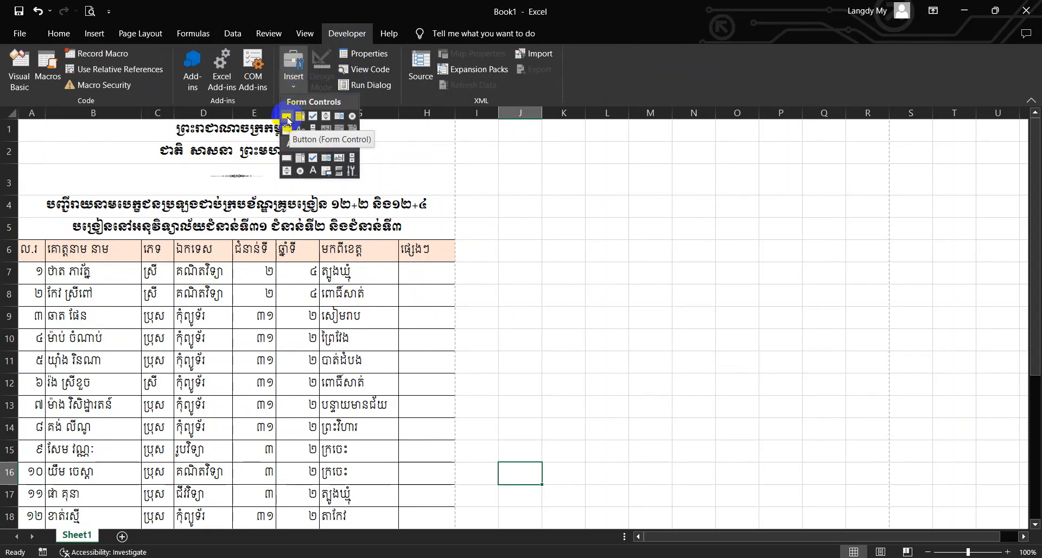
left_click(287, 116)
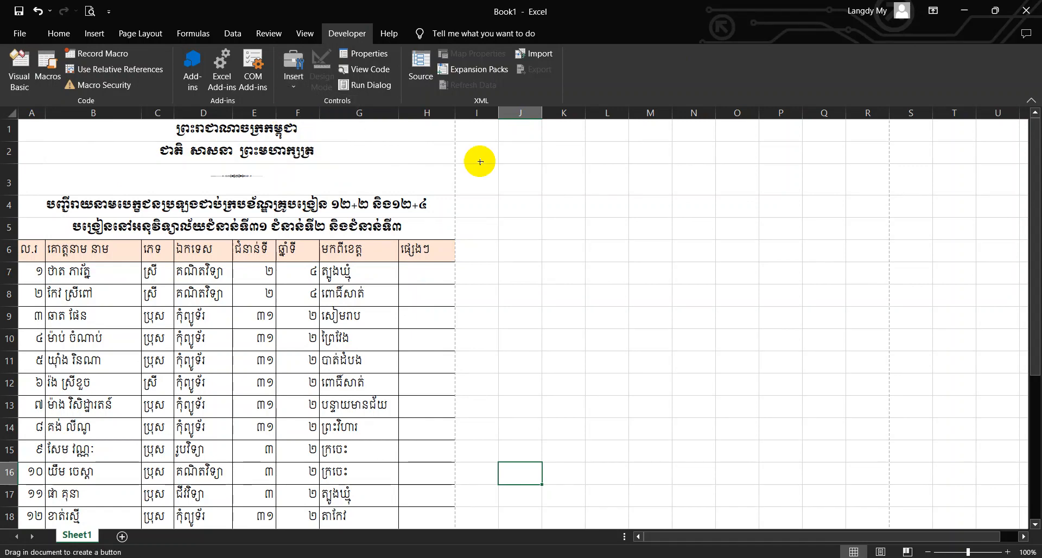
mouse_move(497, 164)
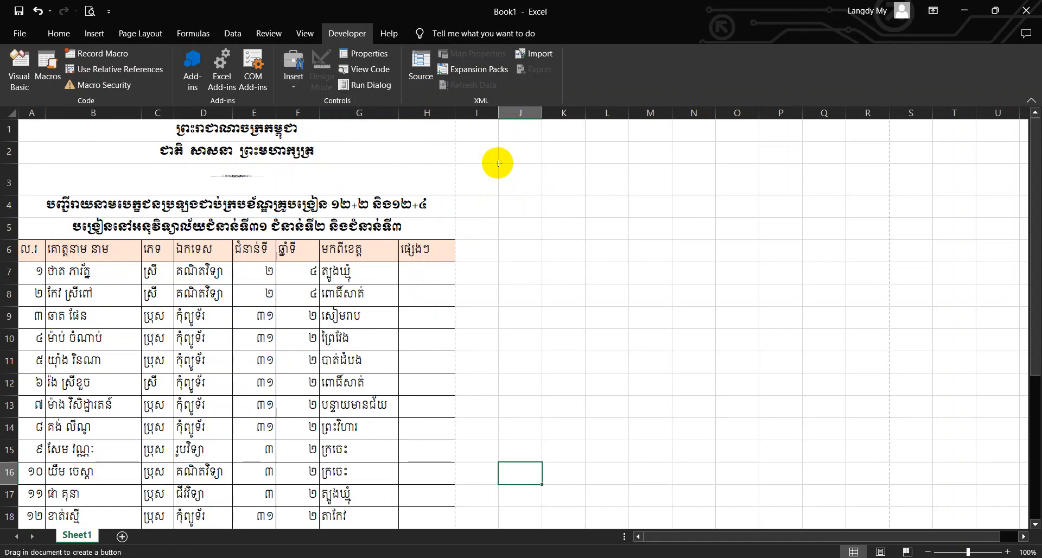
left_click_drag(497, 163, 589, 202)
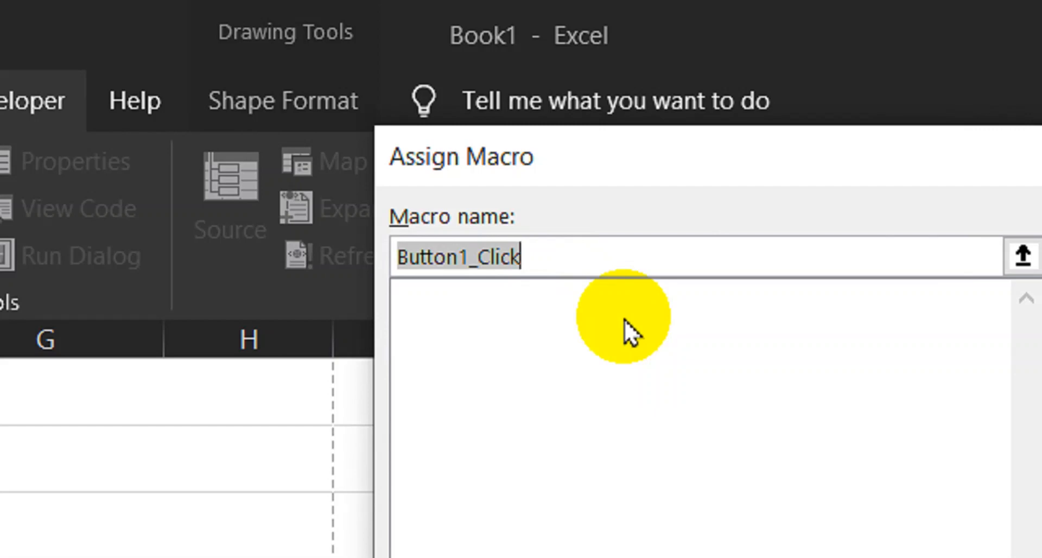
- Name the button's new macro cmd_PrintPreview in Assign Macro and create it
type("c")
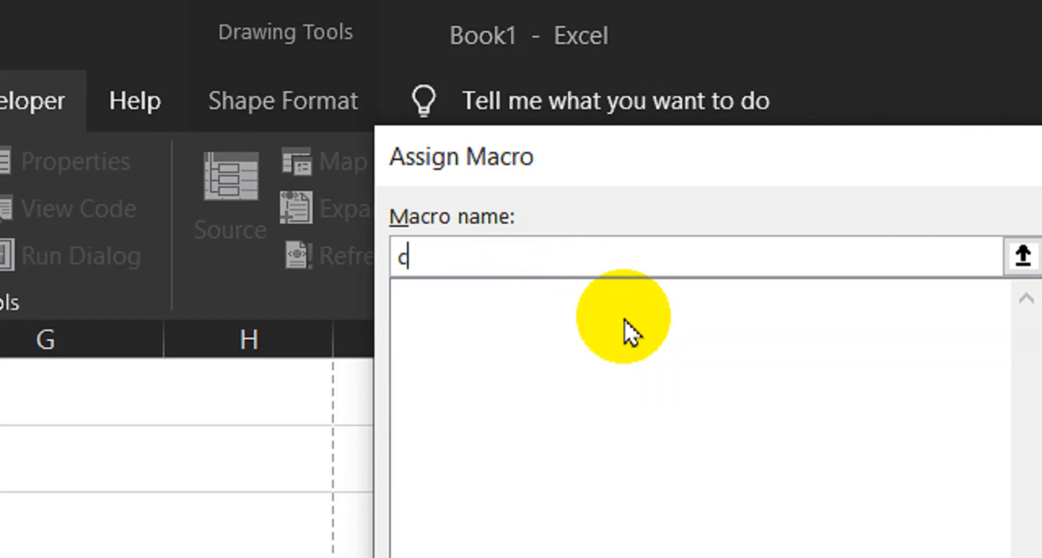
type("md_PrintPrevi")
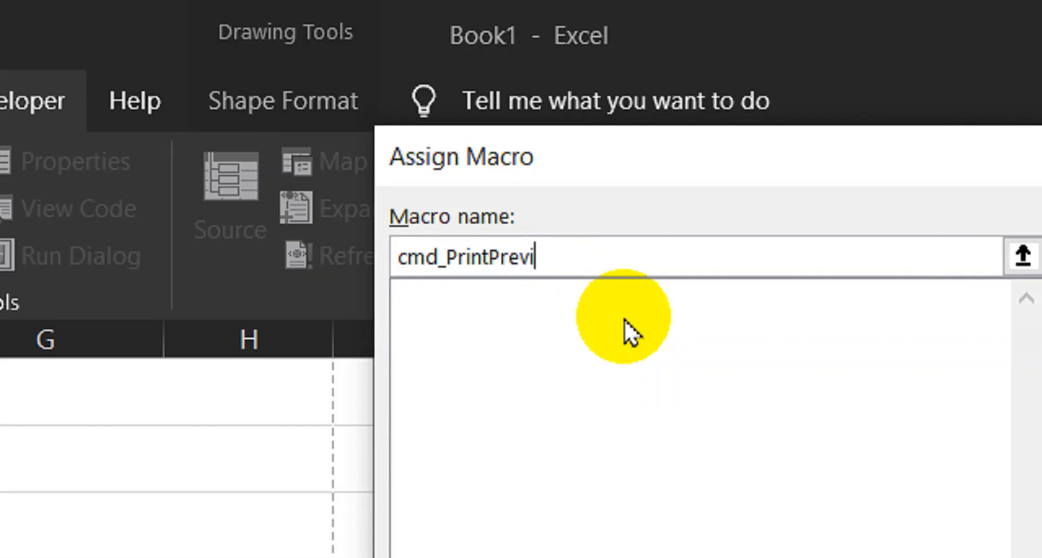
type("ew")
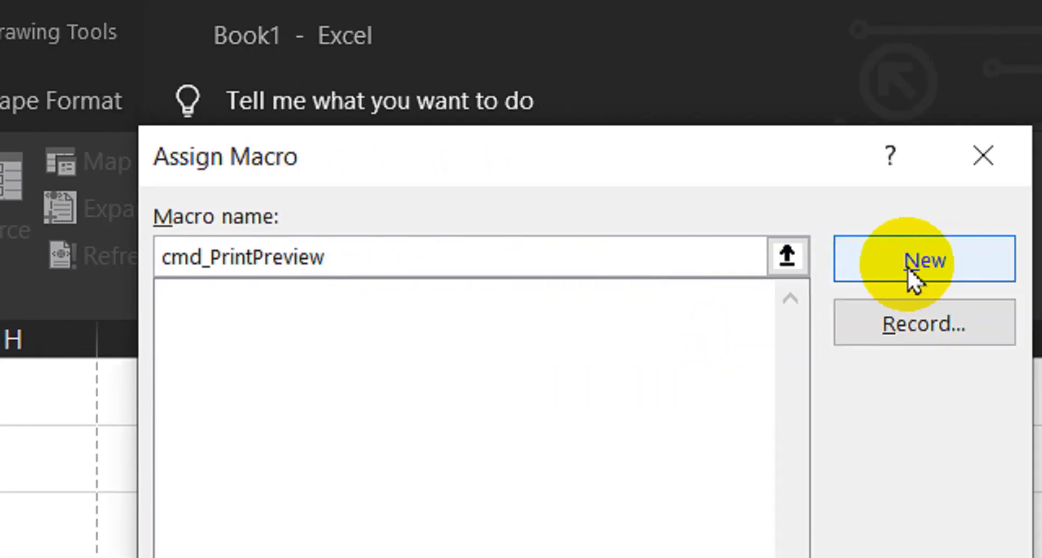
left_click(922, 259)
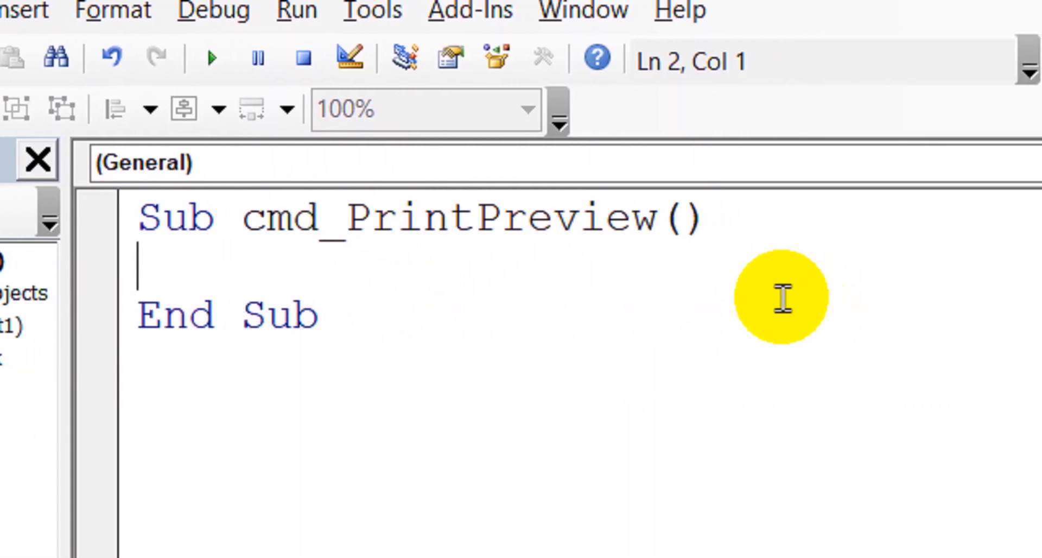
- Write 'ActiveSheet.PrintOut preview:=True' in cmd_PrintPreview, fixing the 'ture' typo
type("Ac")
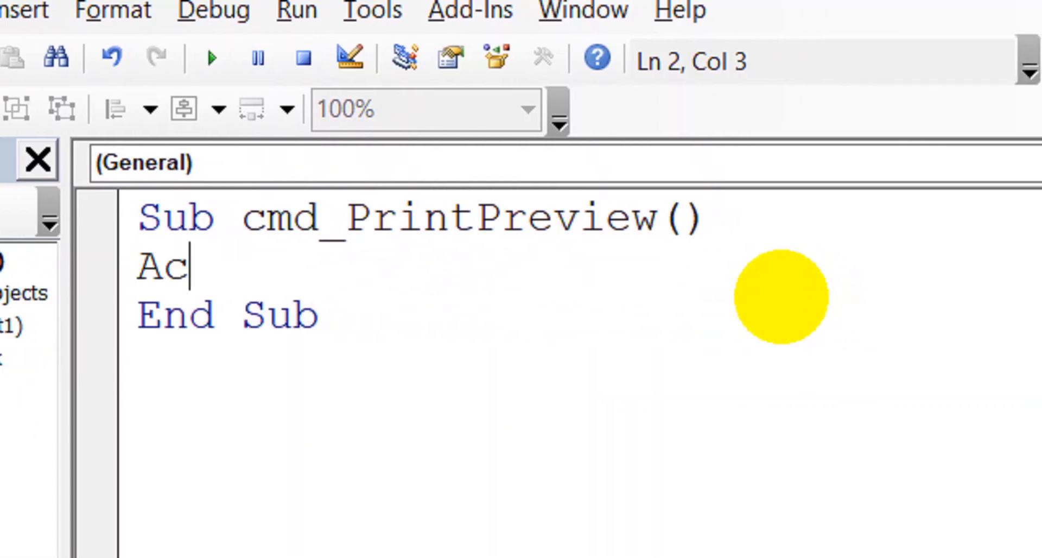
type("tivesheet")
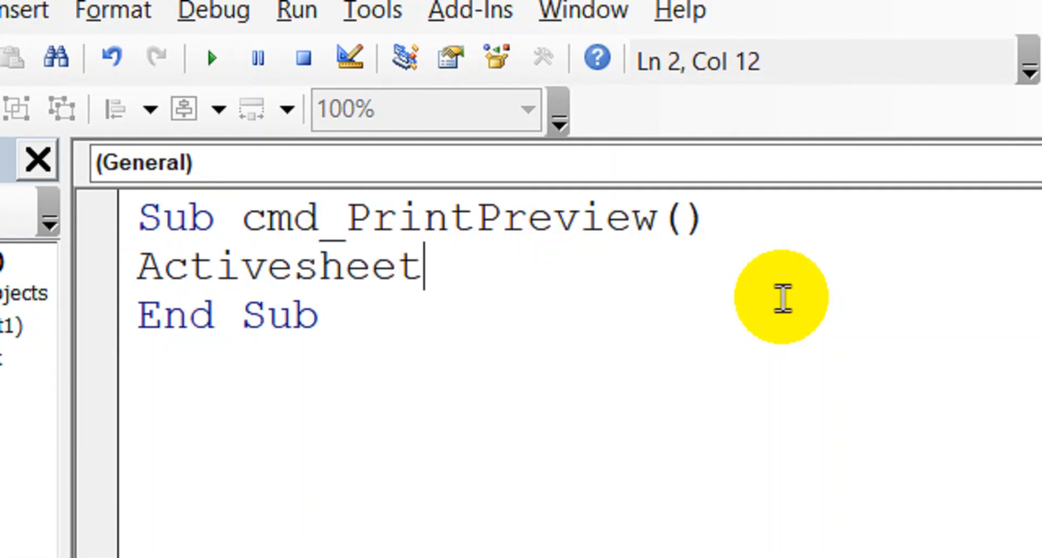
type(".")
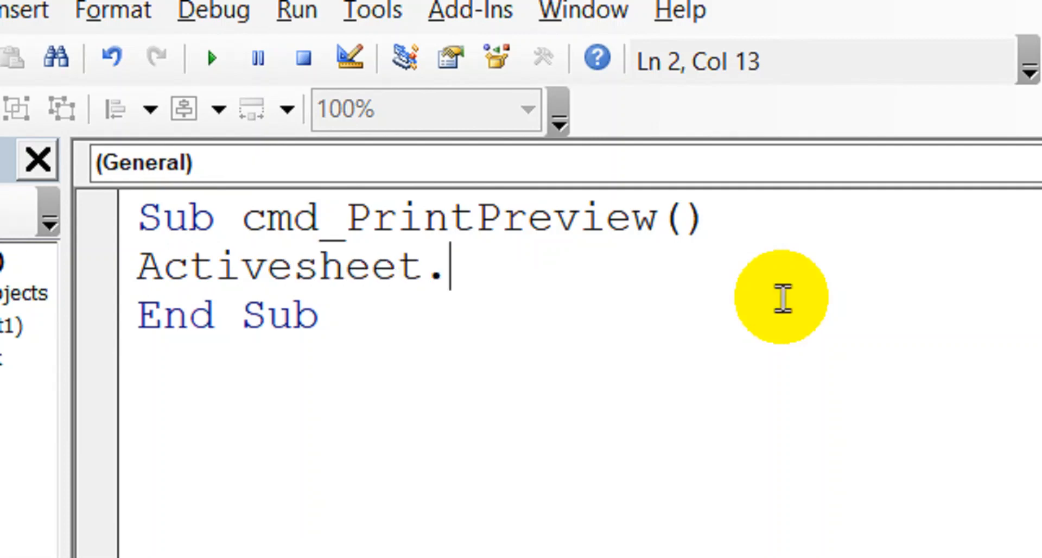
type("printout pr")
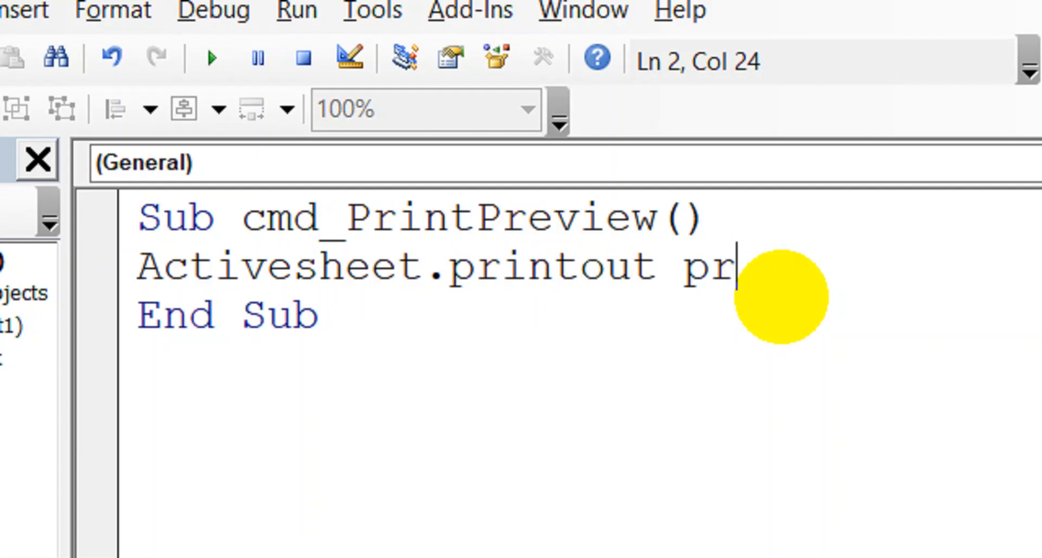
type("eview:")
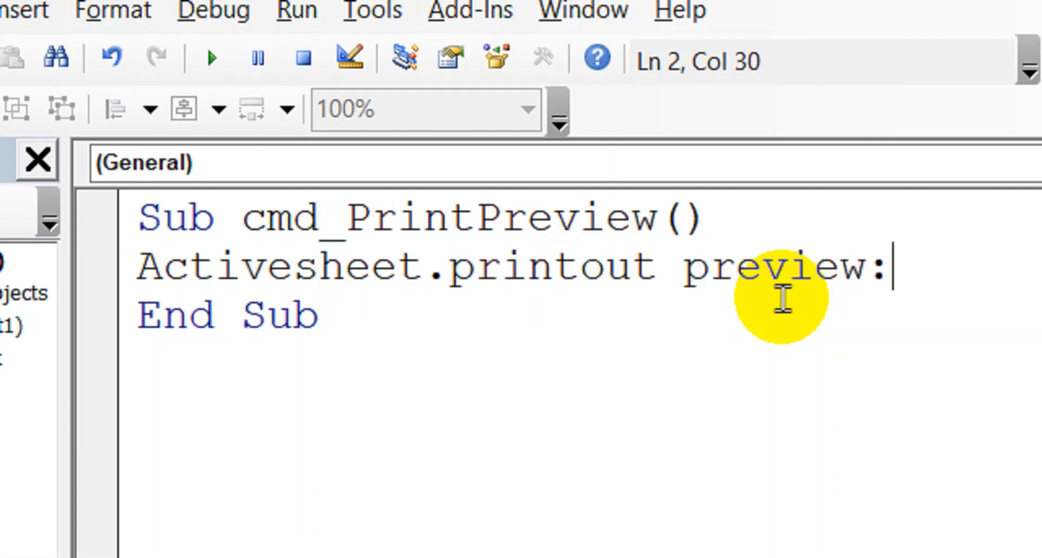
type("=ture")
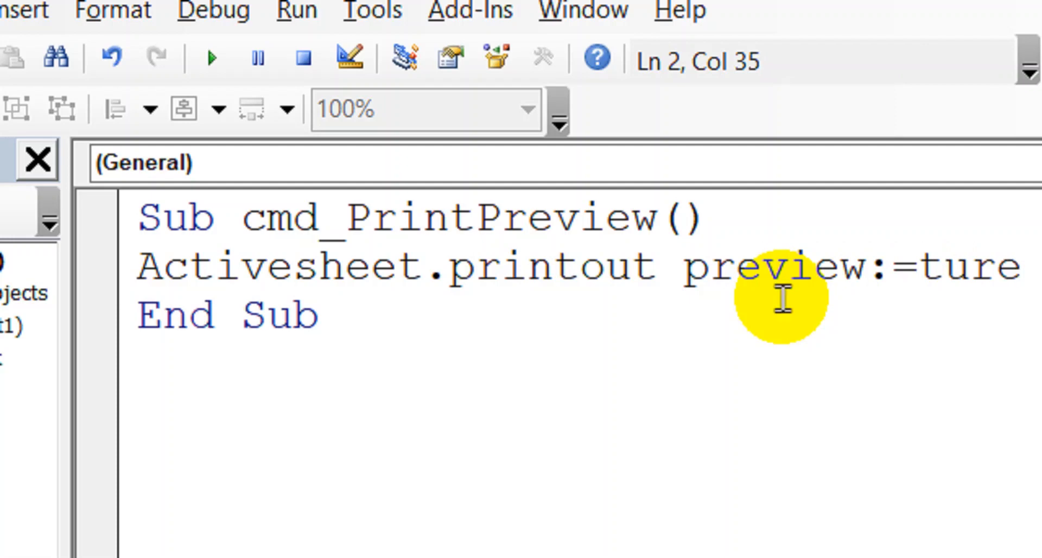
type("true")
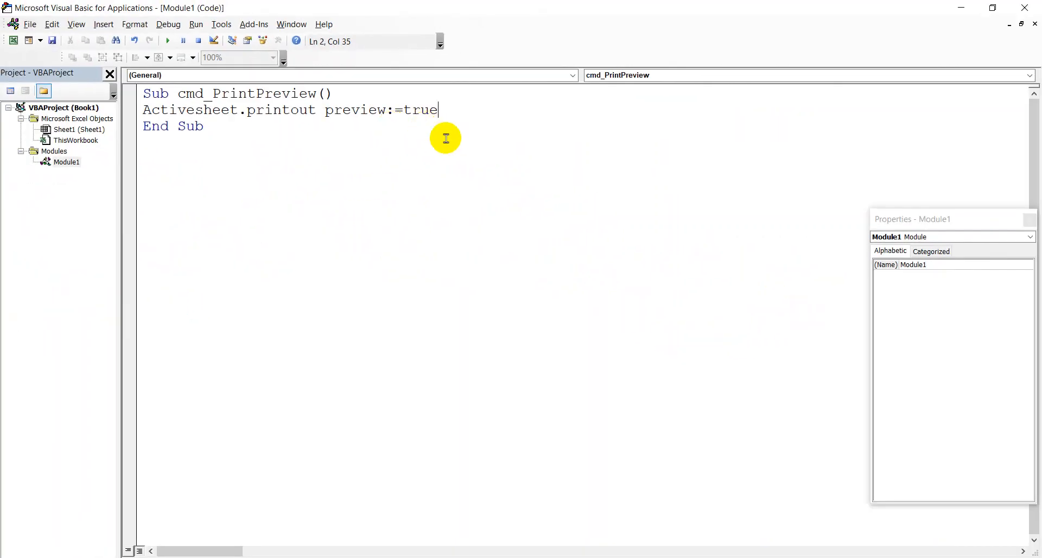
left_click(167, 41)
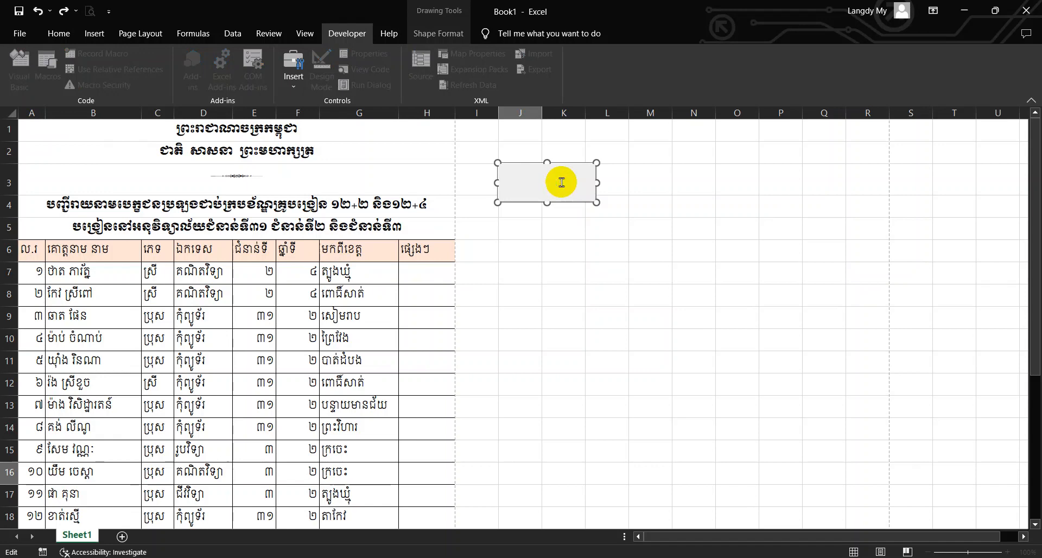
- Caption the button 'Print Prview'
type("Print")
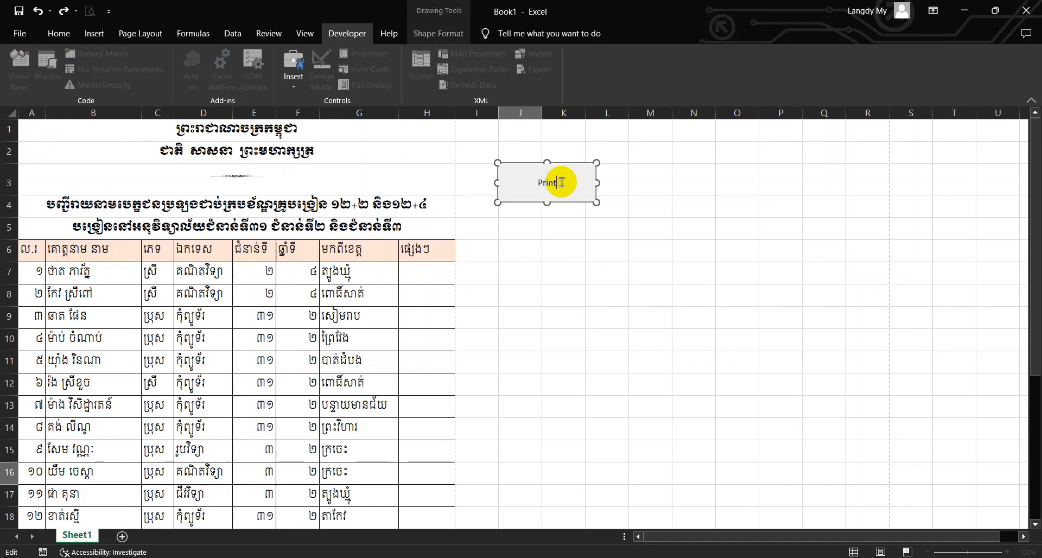
type("P")
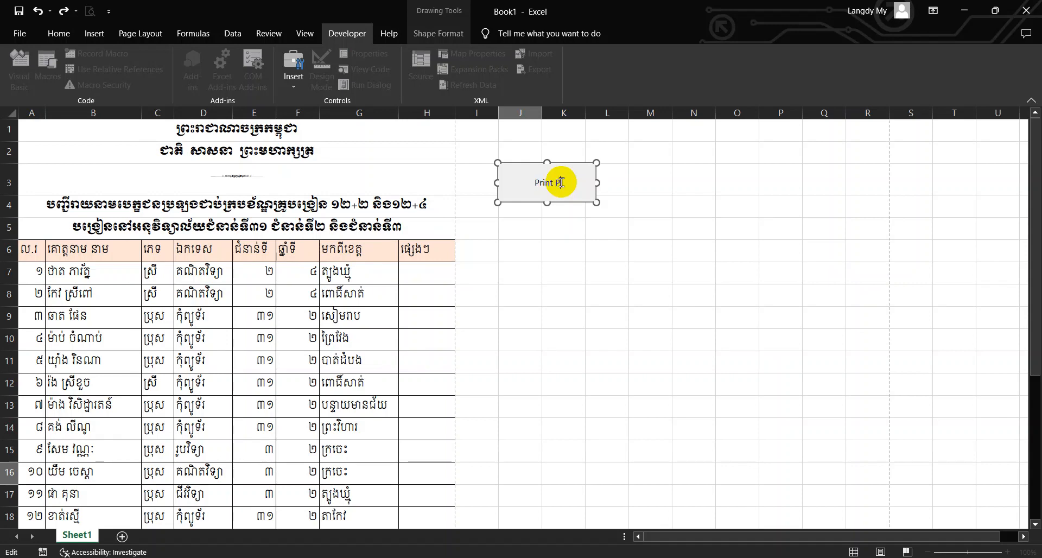
type("Prview")
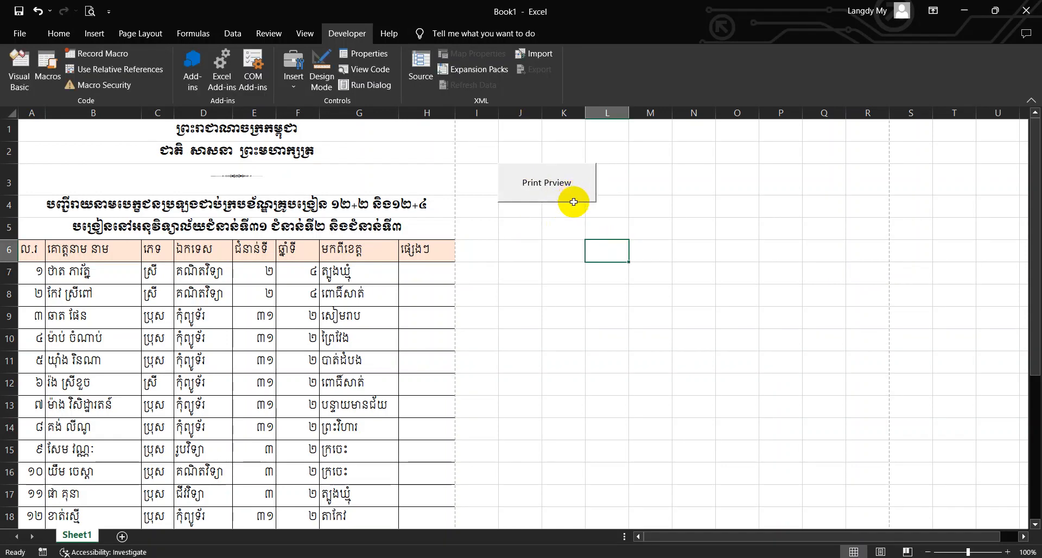
mouse_move(546, 183)
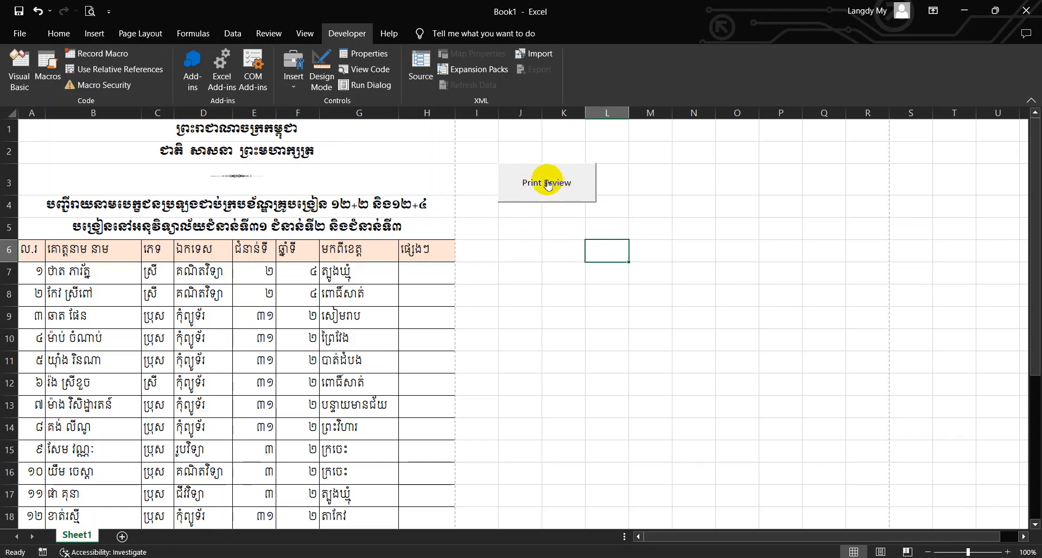
left_click(546, 182)
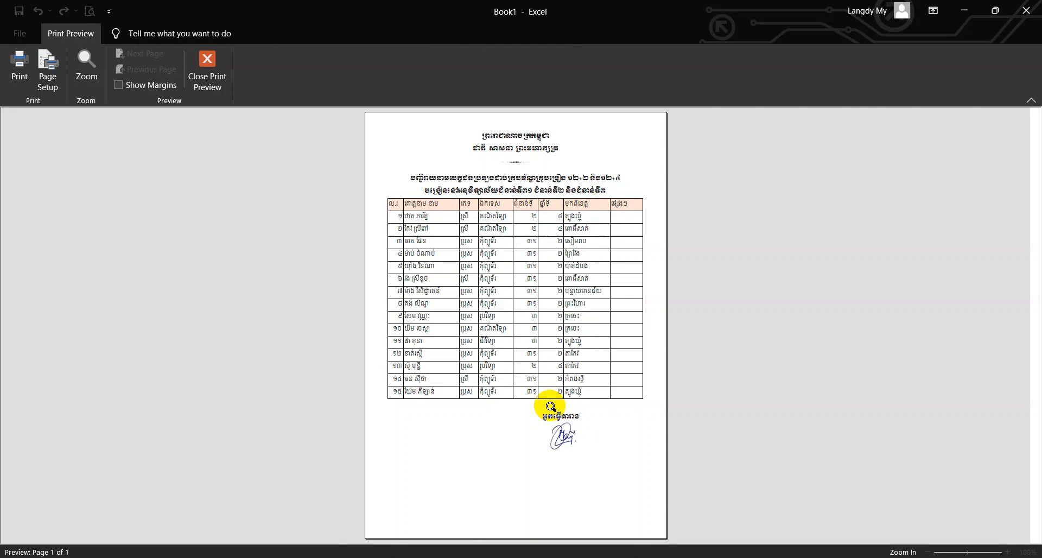
left_click(207, 69)
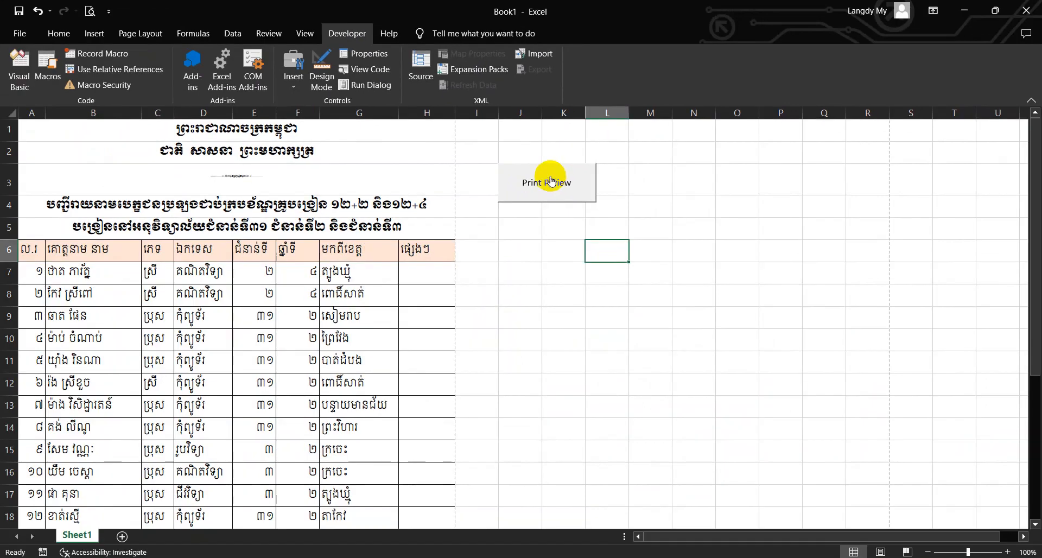
left_click(546, 181)
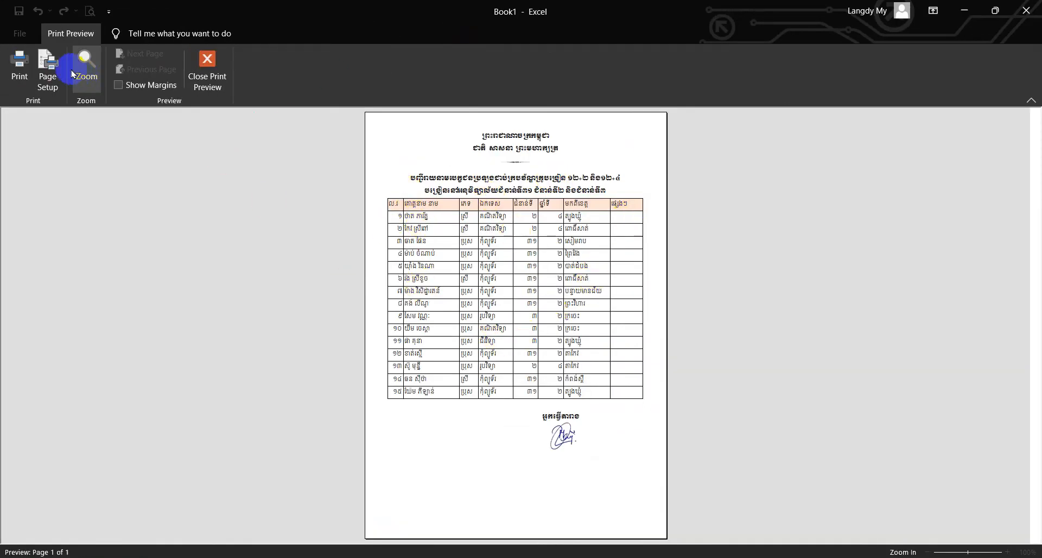
mouse_move(207, 68)
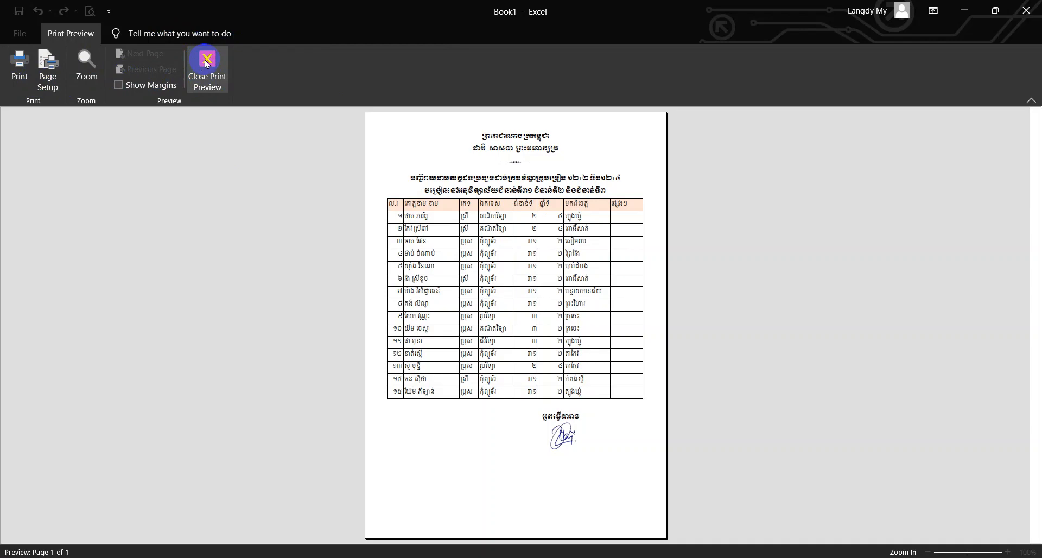
left_click(207, 69)
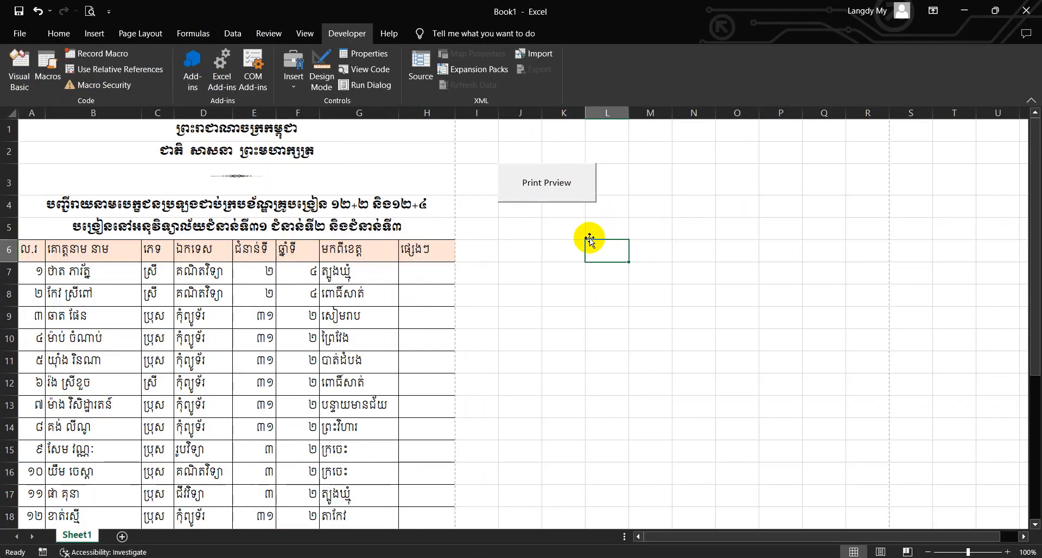
mouse_move(556, 234)
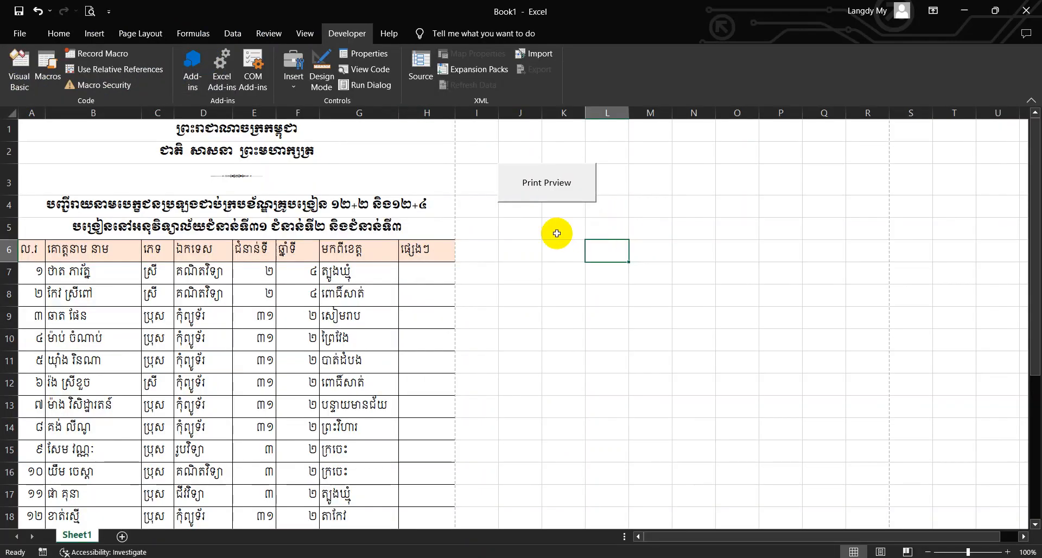
- Draw a second form button below Print Prview and create its macro cmd_Print
left_click(293, 66)
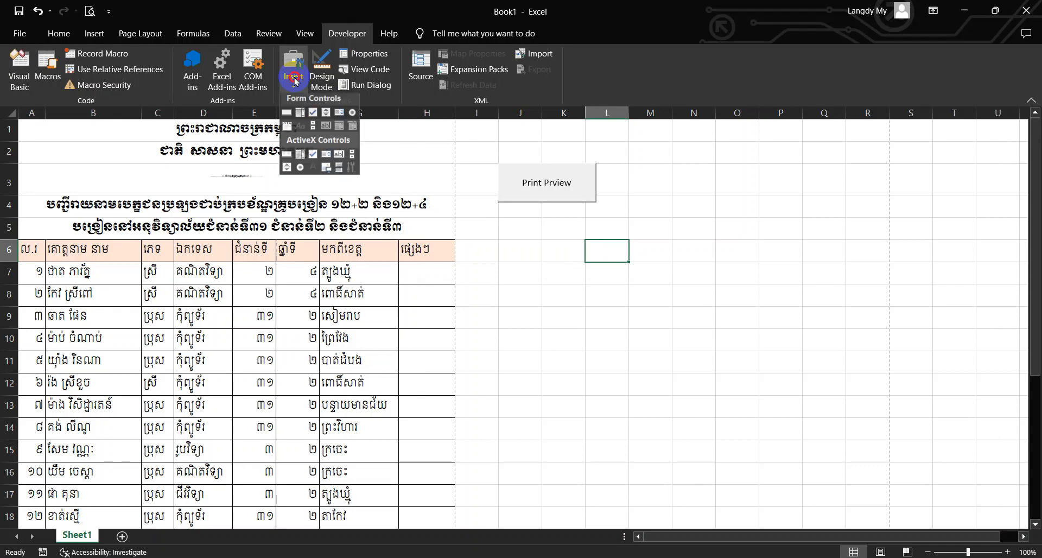
mouse_move(286, 116)
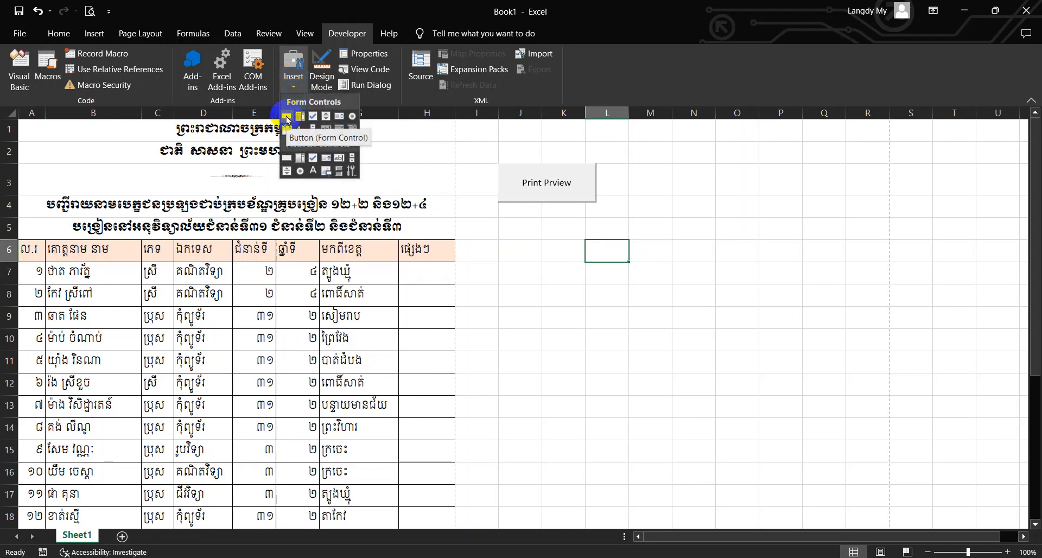
left_click(286, 116)
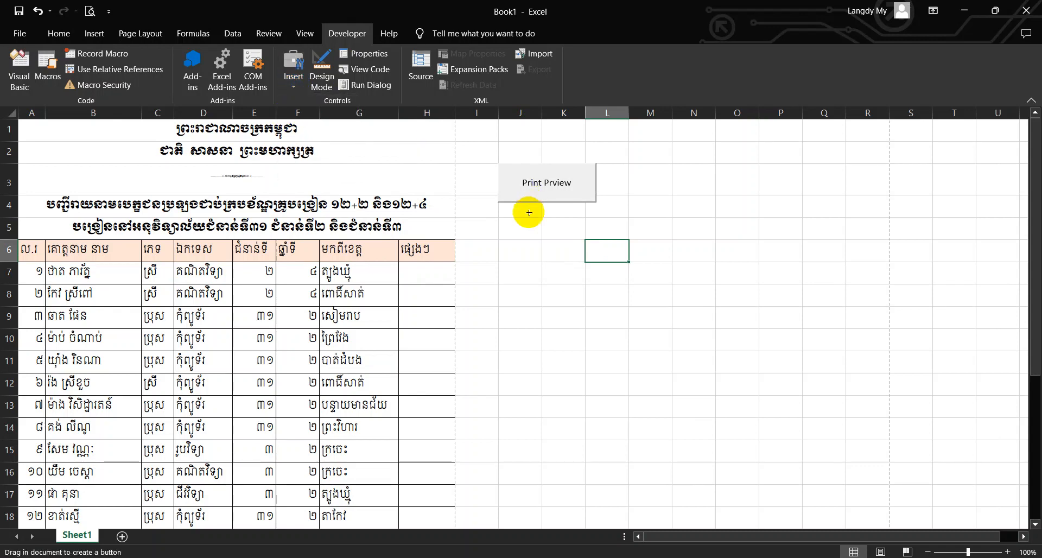
mouse_move(497, 210)
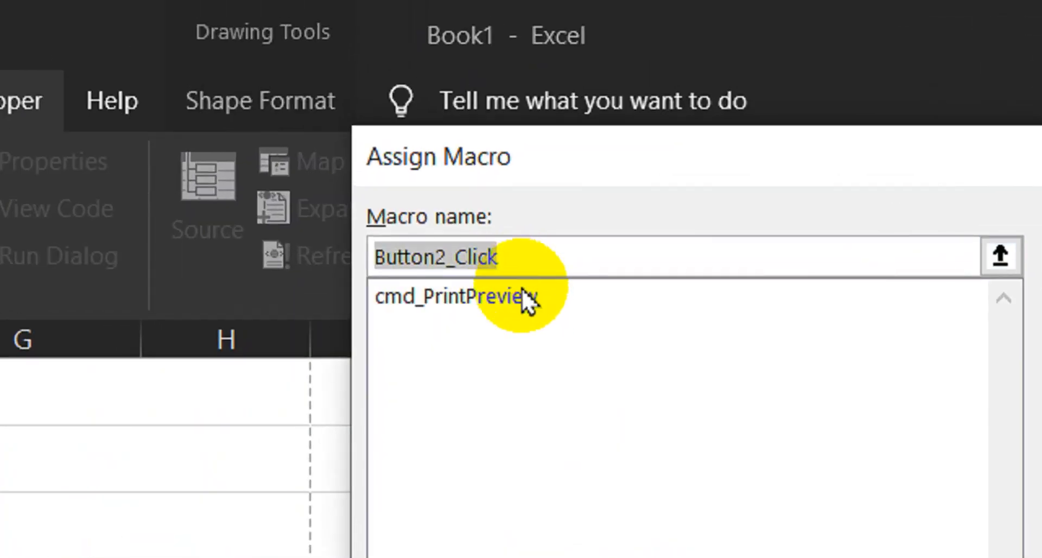
type("cmd_Print")
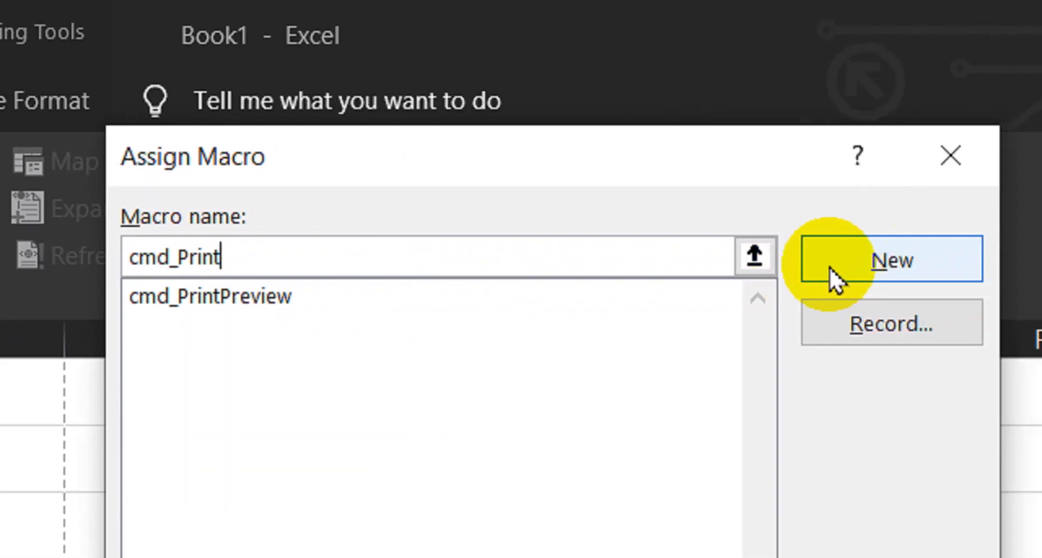
left_click(891, 259)
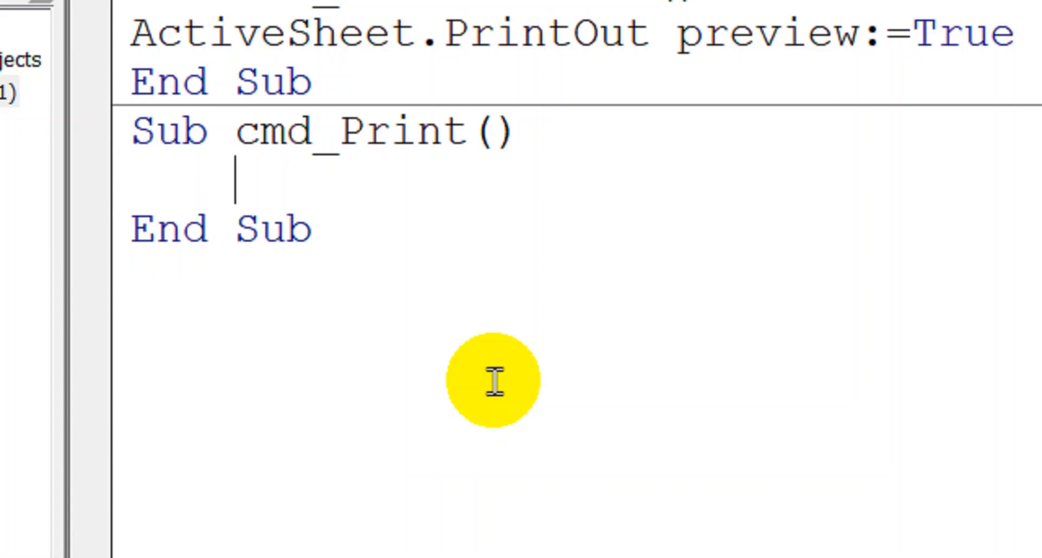
- Type 'ActiveSheet.PrintOut' inside the cmd_Print Sub
type("act")
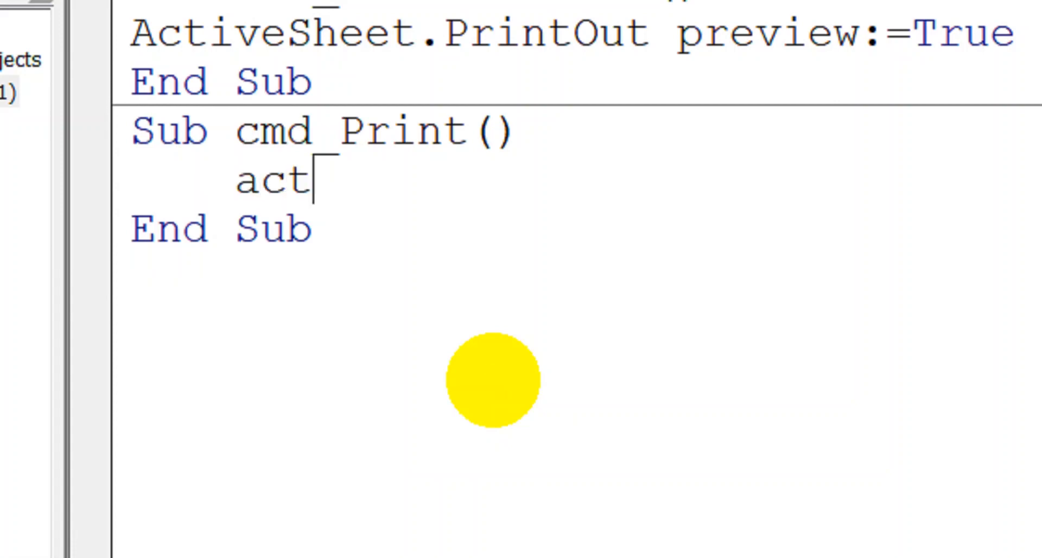
type("ivesheet")
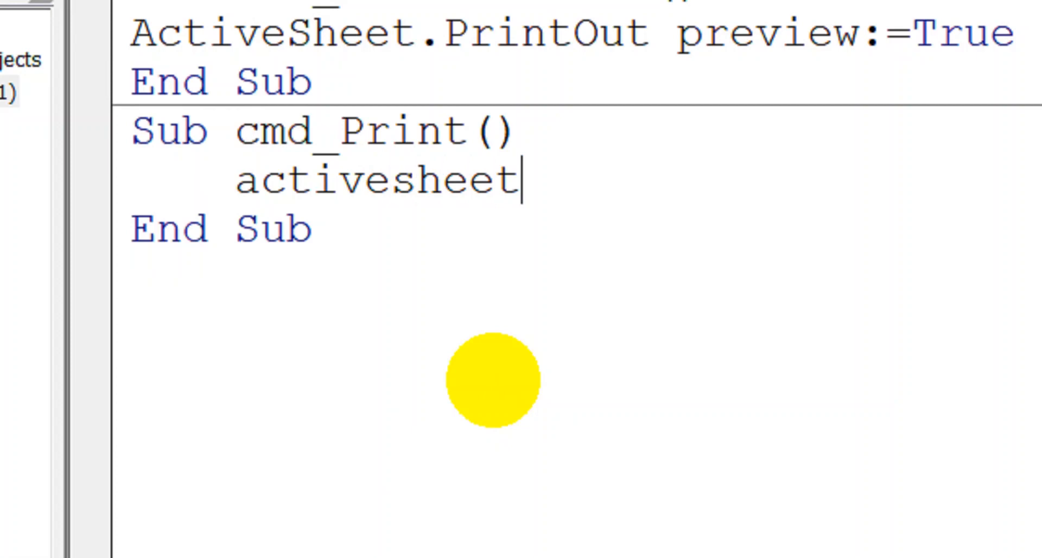
type(".print")
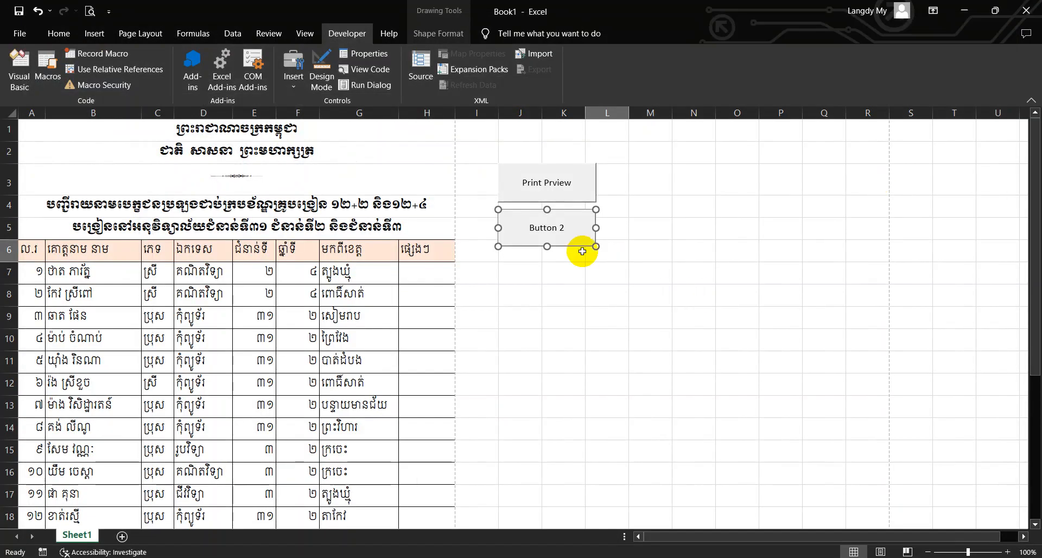
- Rename the 'Button 2' caption to 'Print' and click a cell to finish editing
double_click(545, 228)
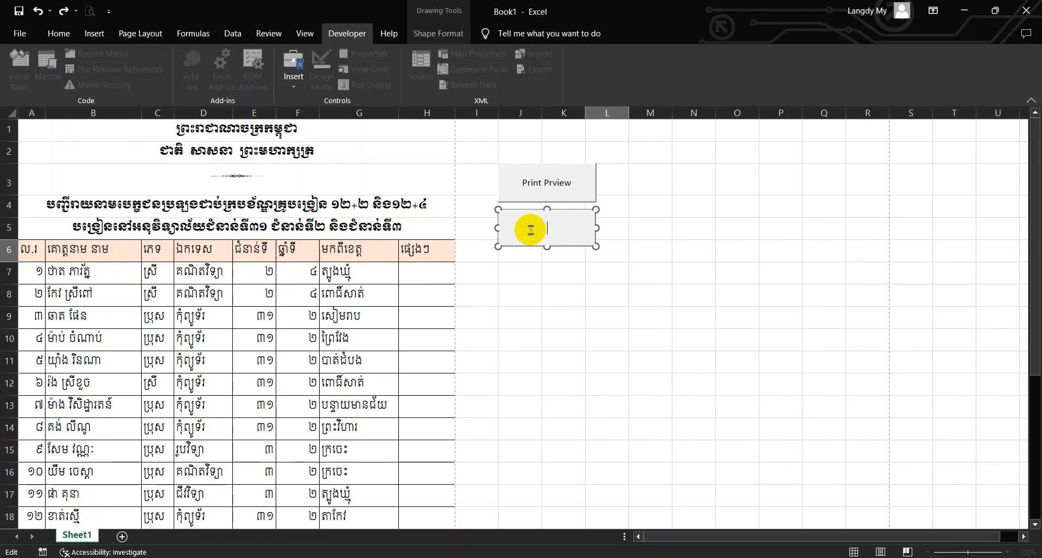
left_click(563, 271)
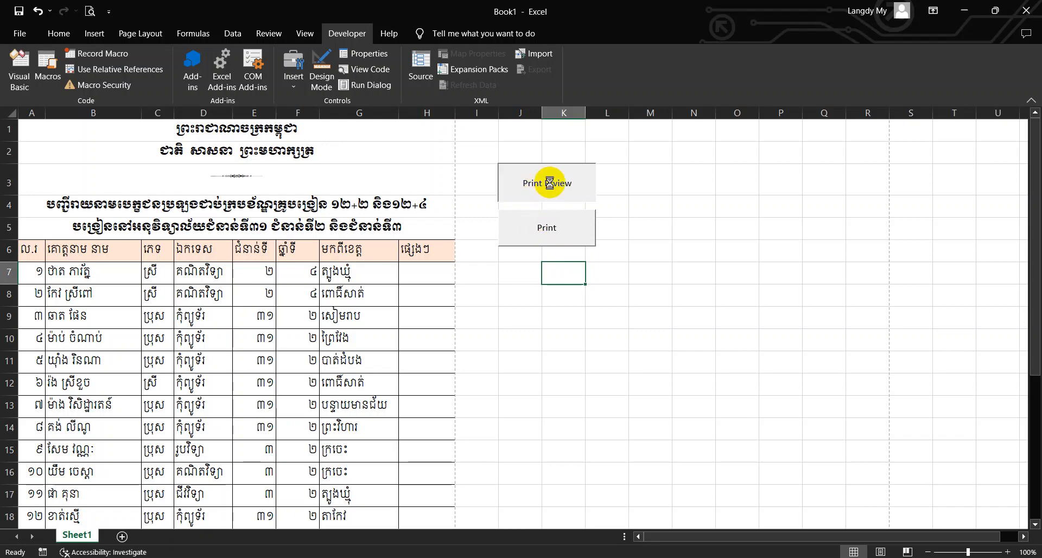
mouse_move(565, 245)
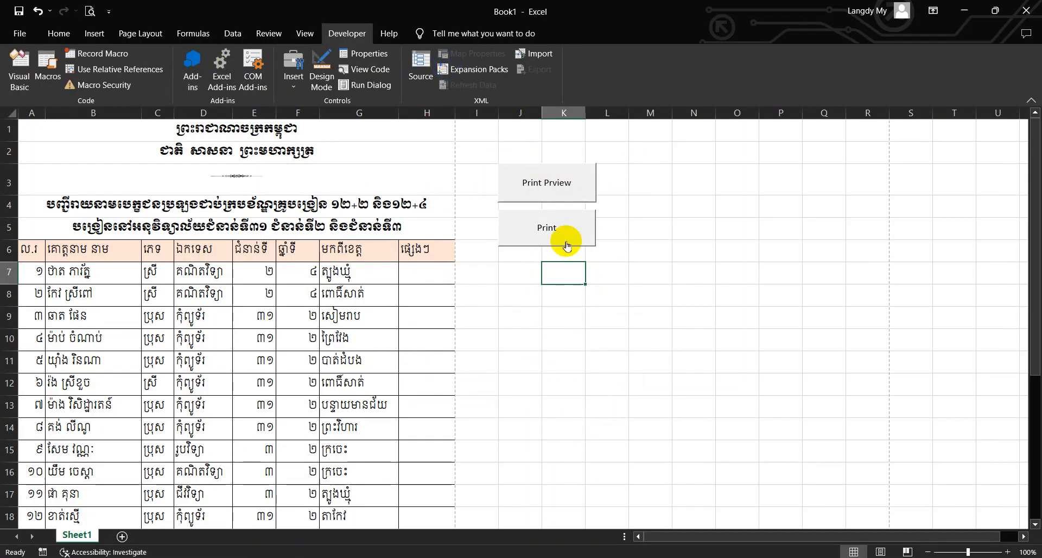
- Run the Print macro and save the roster as a PDF named '123' on the Desktop
left_click(545, 228)
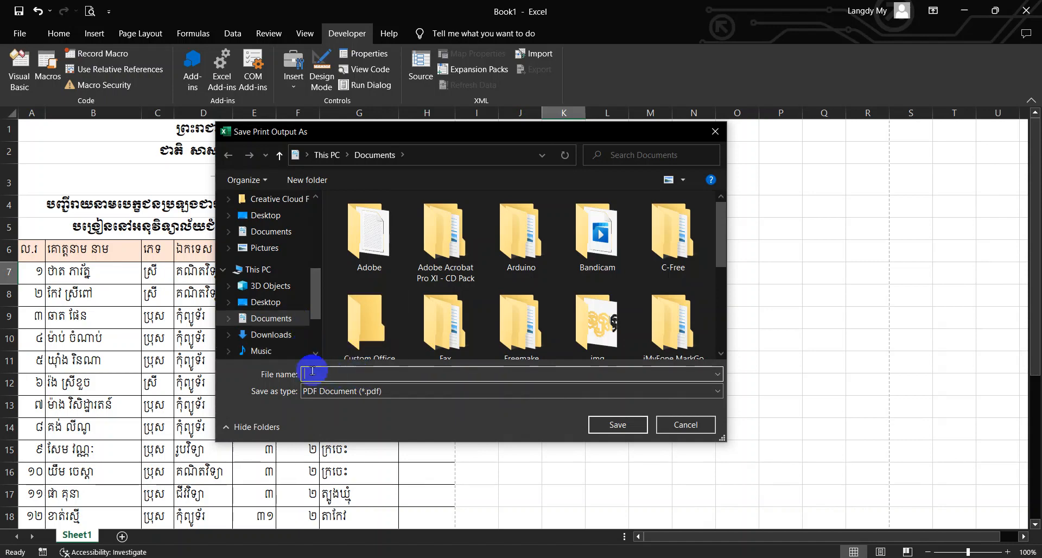
left_click(264, 303)
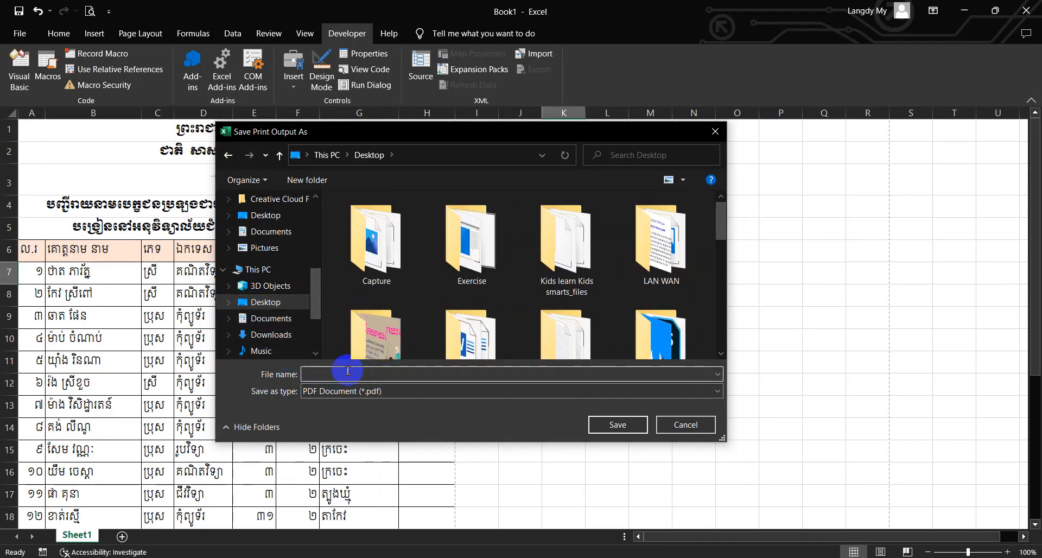
type("123")
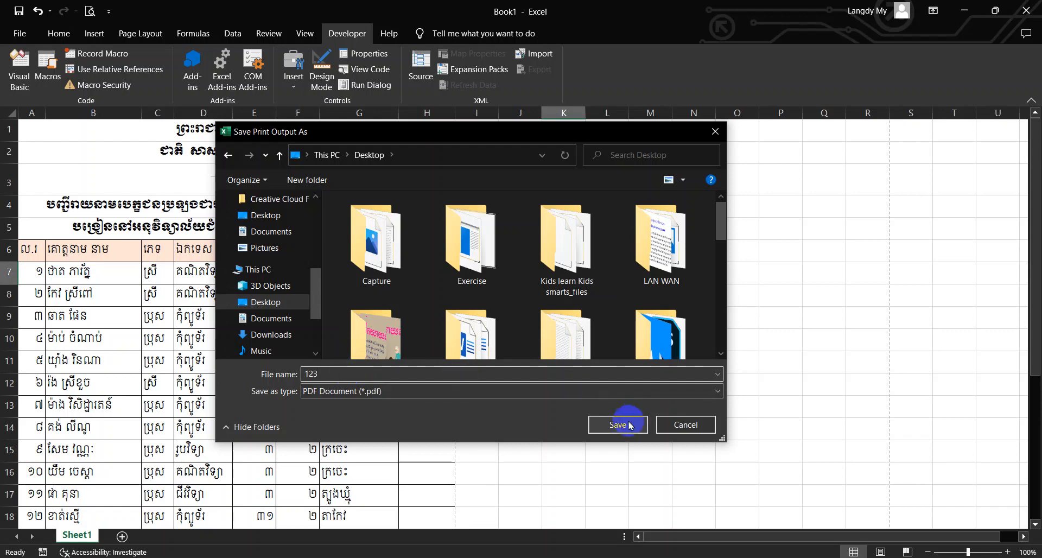
left_click(617, 424)
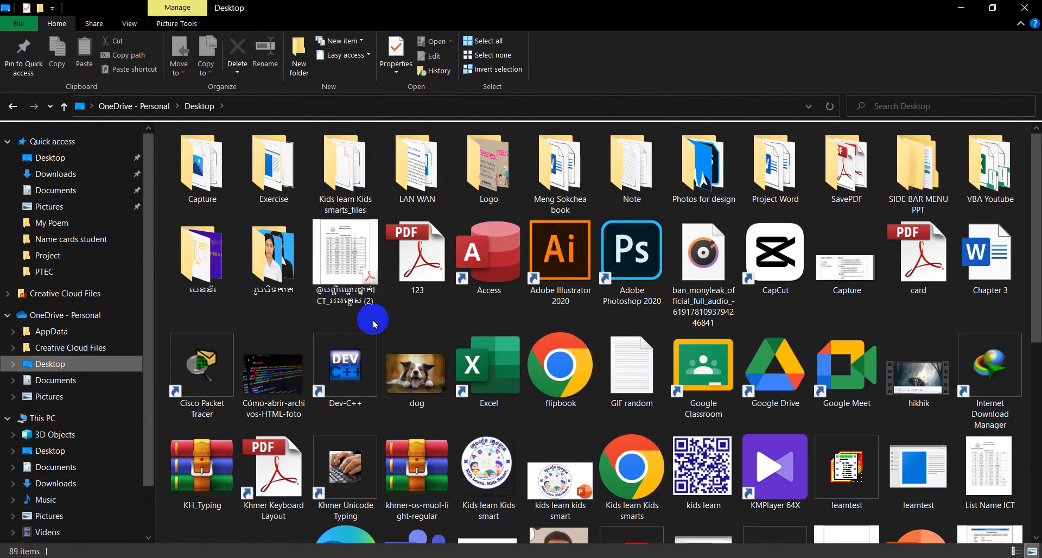
- Scroll the Desktop folder and open 123.pdf
scroll("down", 3)
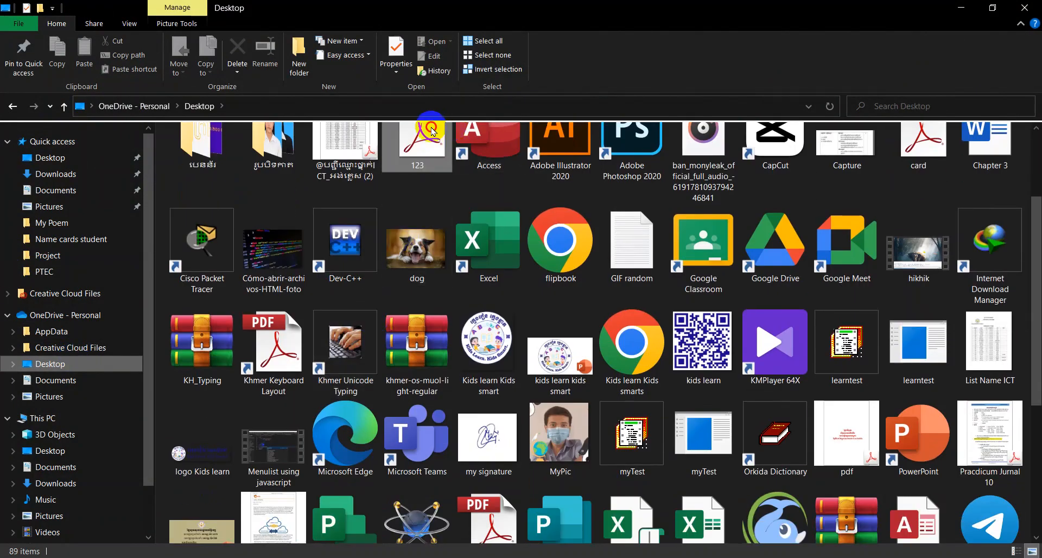
double_click(417, 139)
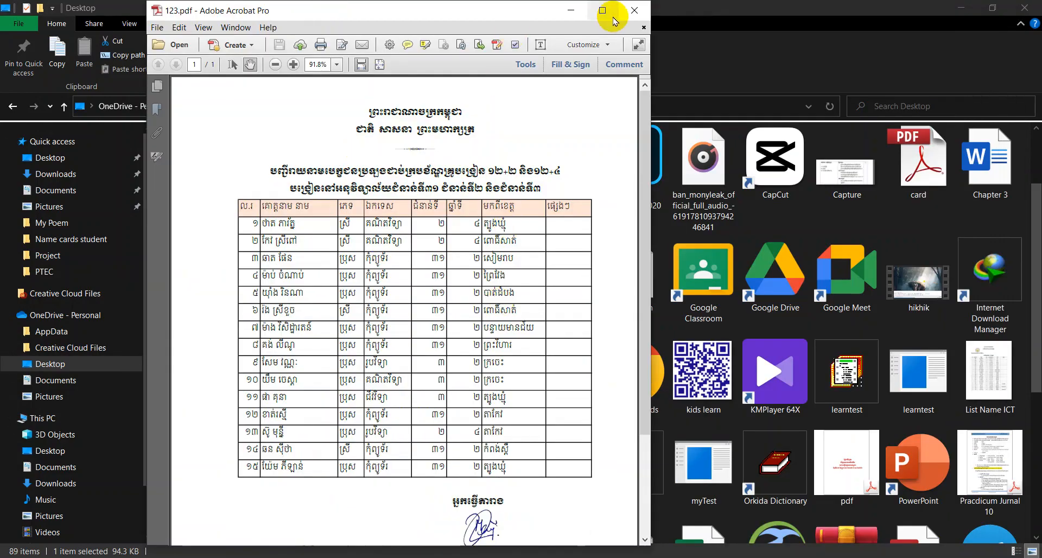
- Maximize the Acrobat window to review the full student roster in 123.pdf
left_click(601, 10)
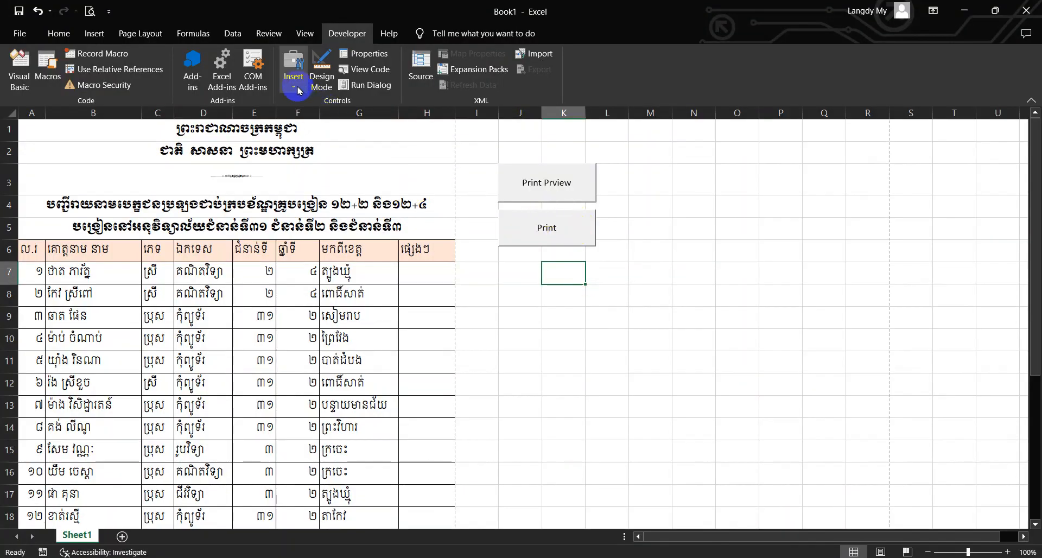
- Draw a Form Controls push button to the right of the Print Prview button
left_click(293, 74)
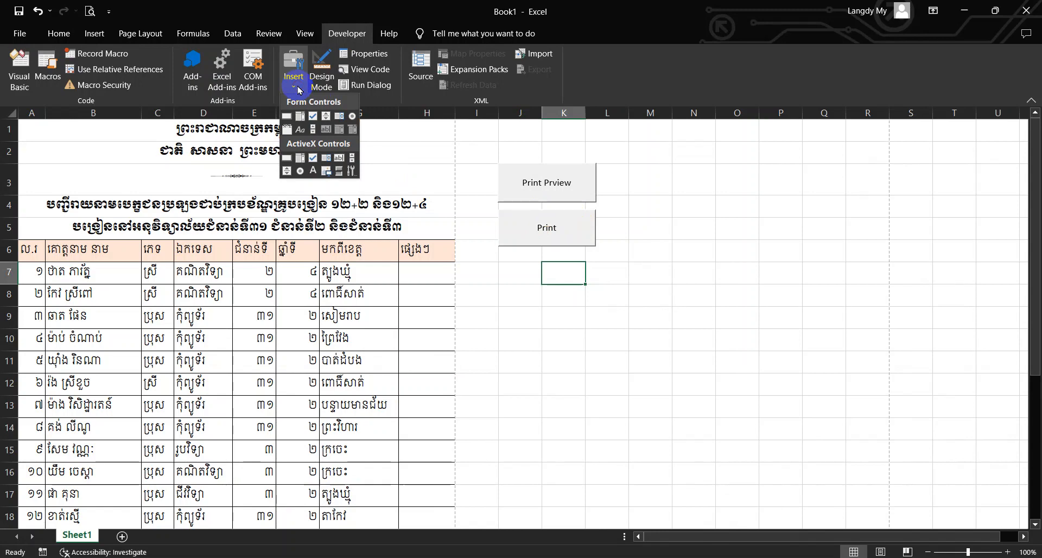
left_click(287, 116)
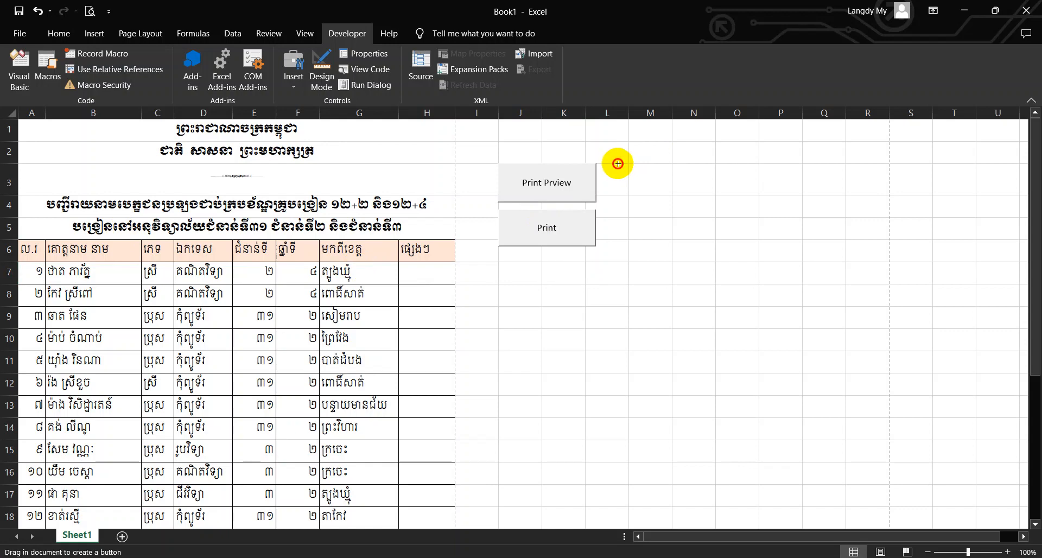
left_click_drag(617, 163, 723, 202)
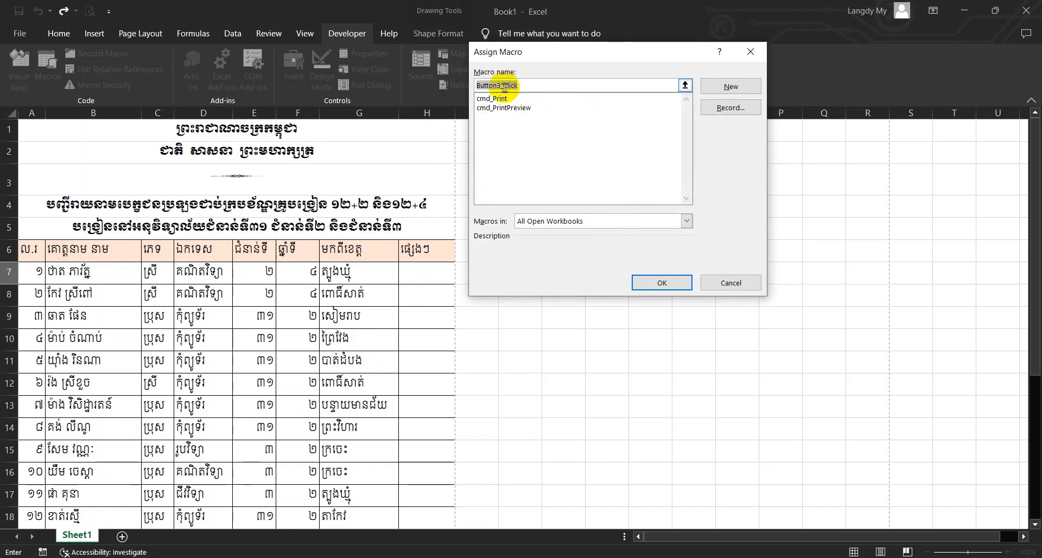
- Name the third button's macro cmd_PrintPreviewBySelection and create it in the VBA editor
type("pri")
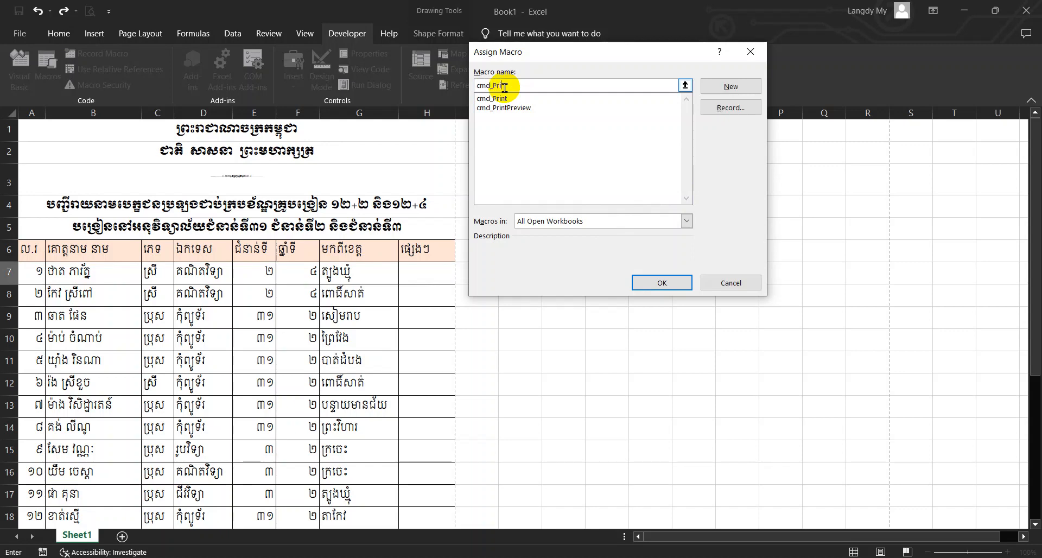
left_click(503, 108)
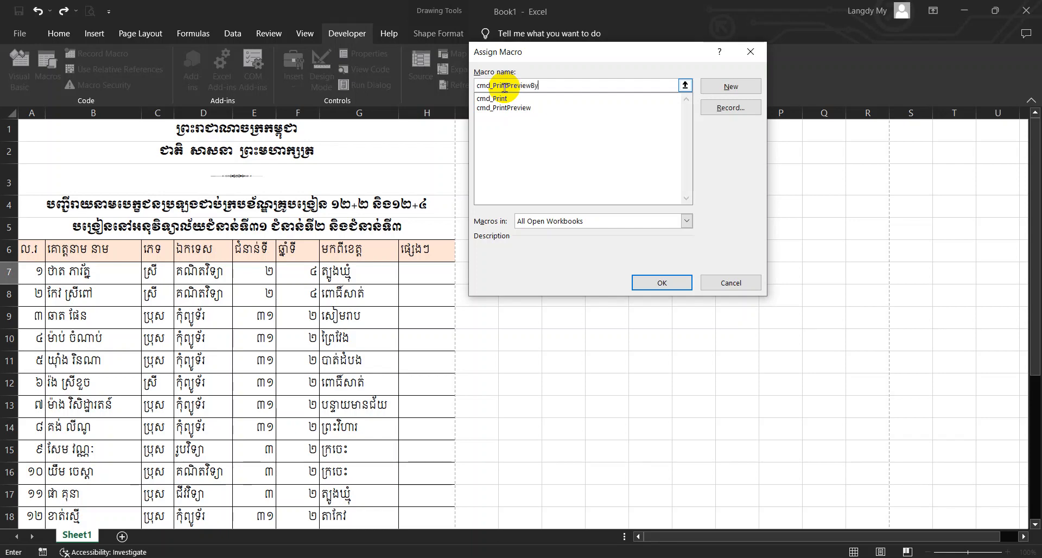
type("Selection")
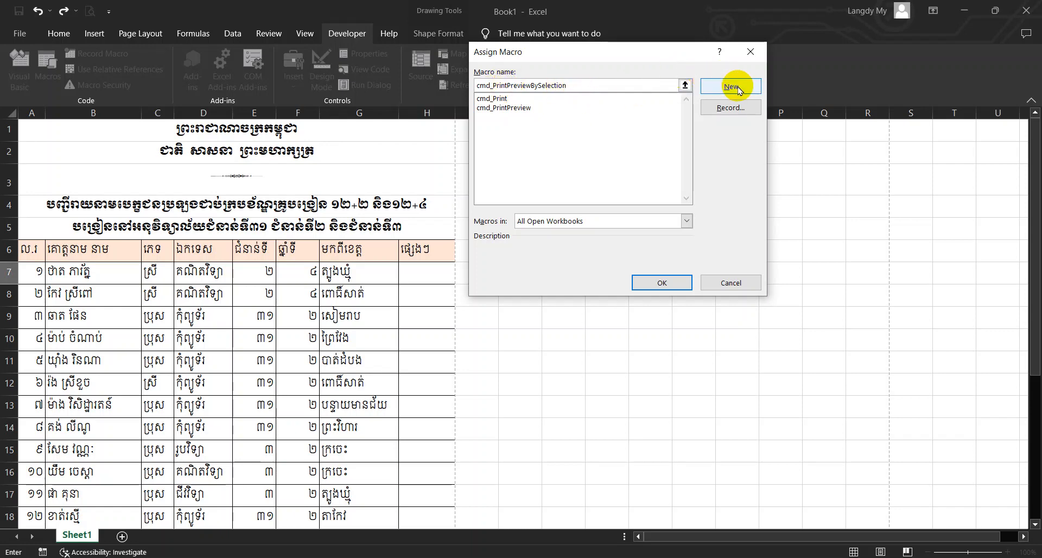
left_click(729, 86)
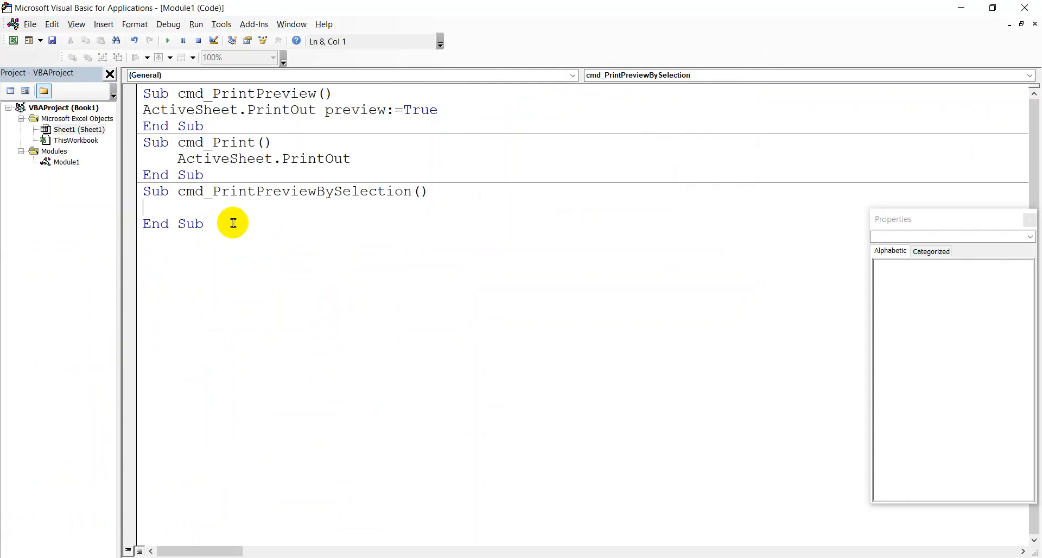
mouse_move(205, 206)
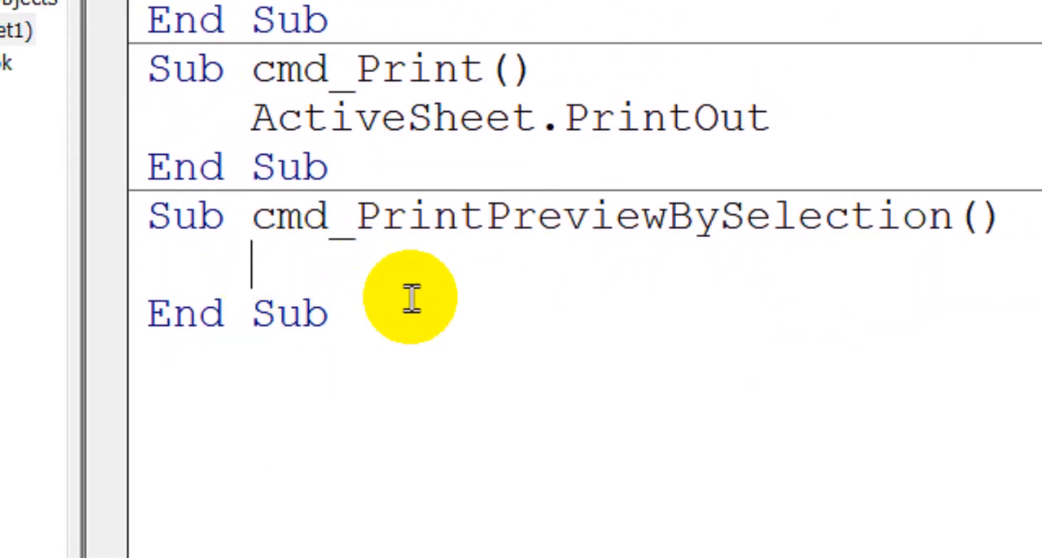
- Type 'Selection.PrintOut preview:=True' into the cmd_PrintPreviewBySelection Sub
type("selec")
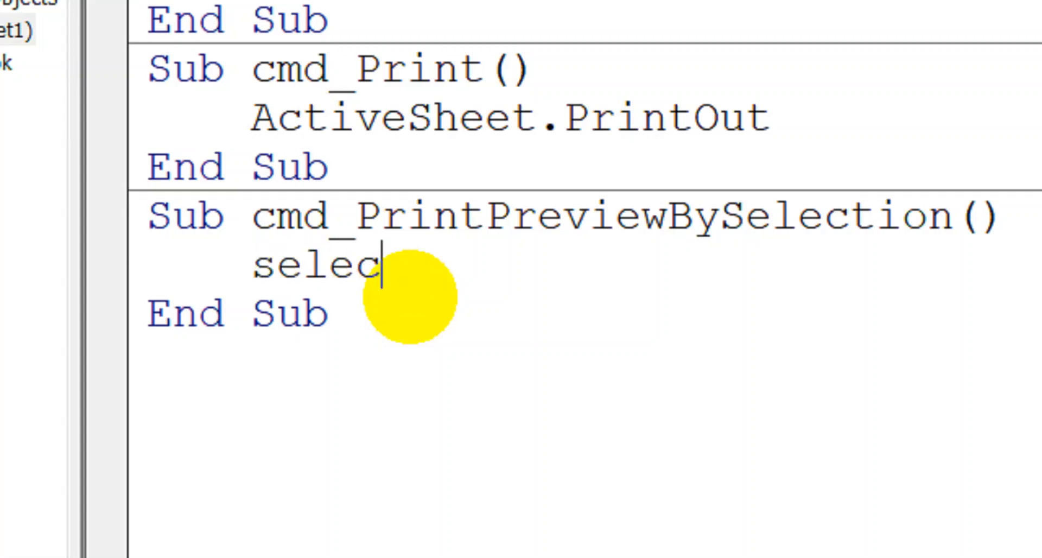
type("tion")
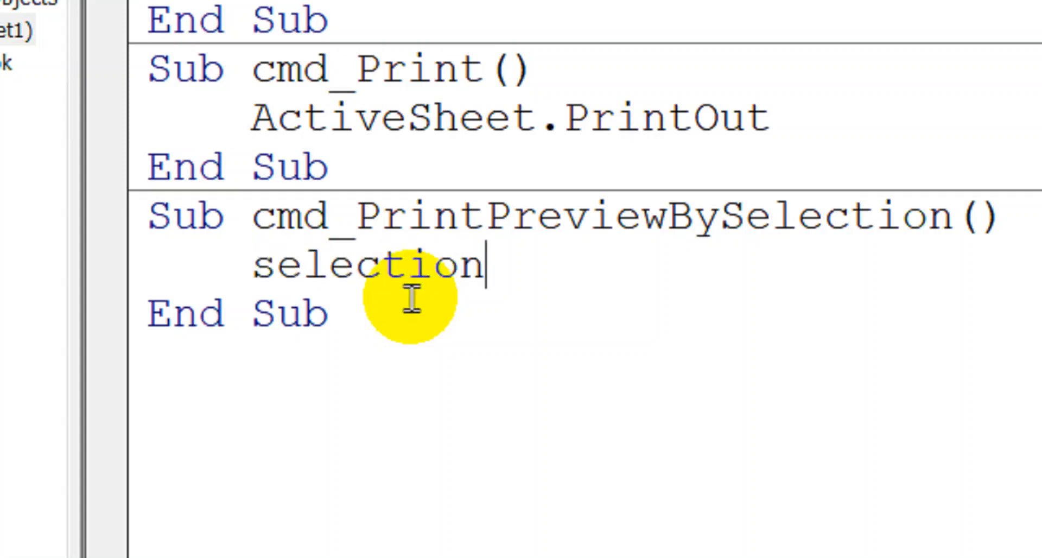
type(".printo")
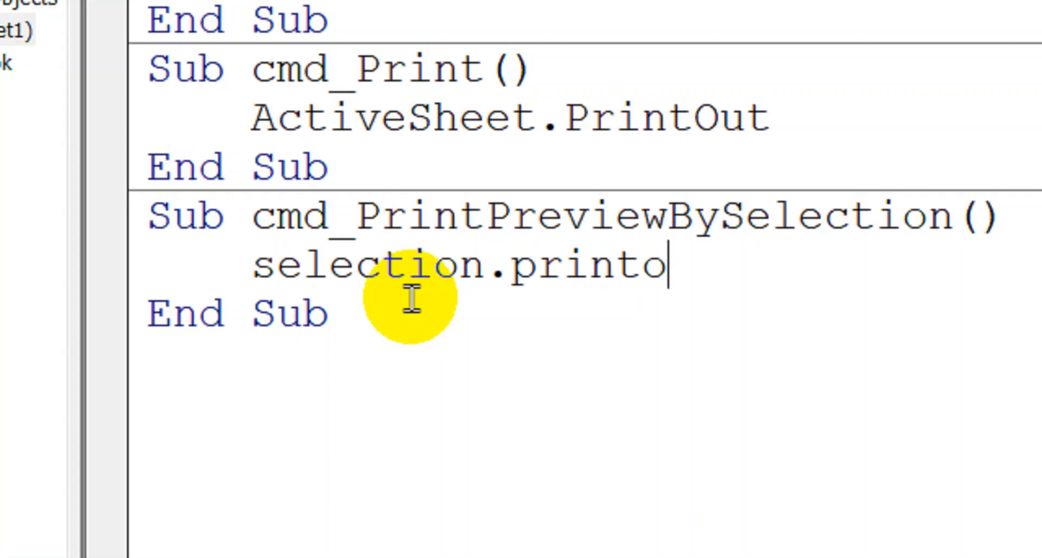
type("ut")
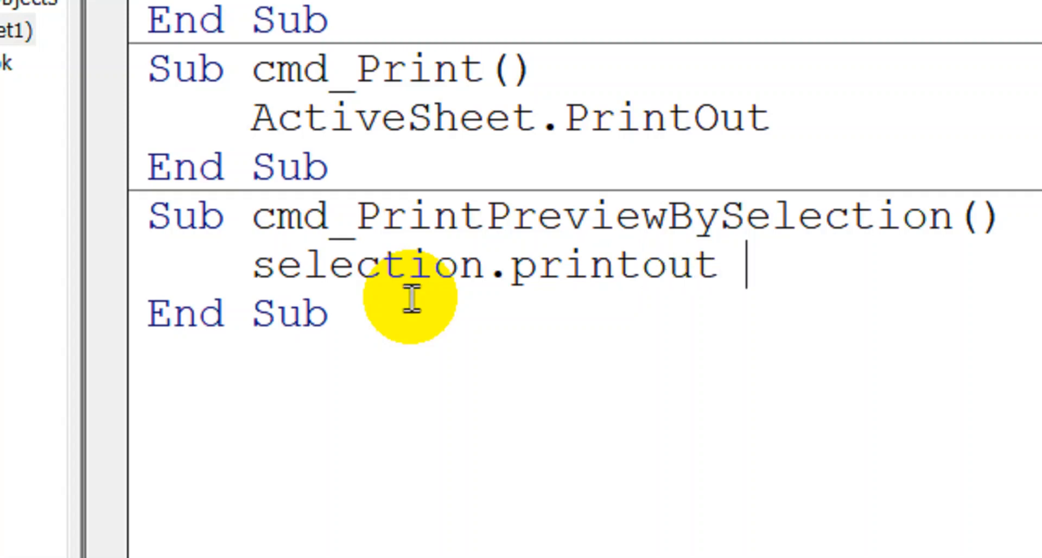
type("preview")
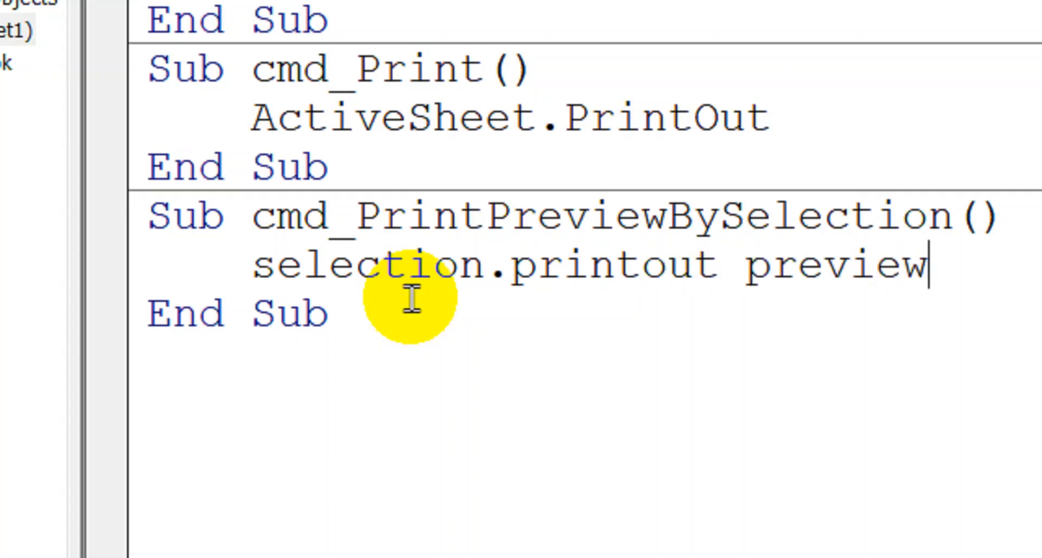
type(":=")
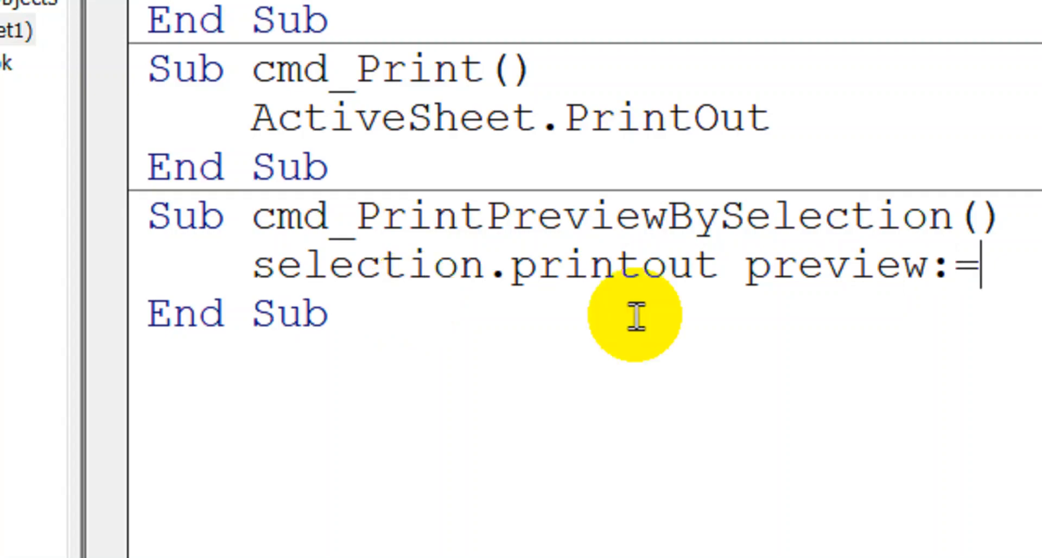
type("true")
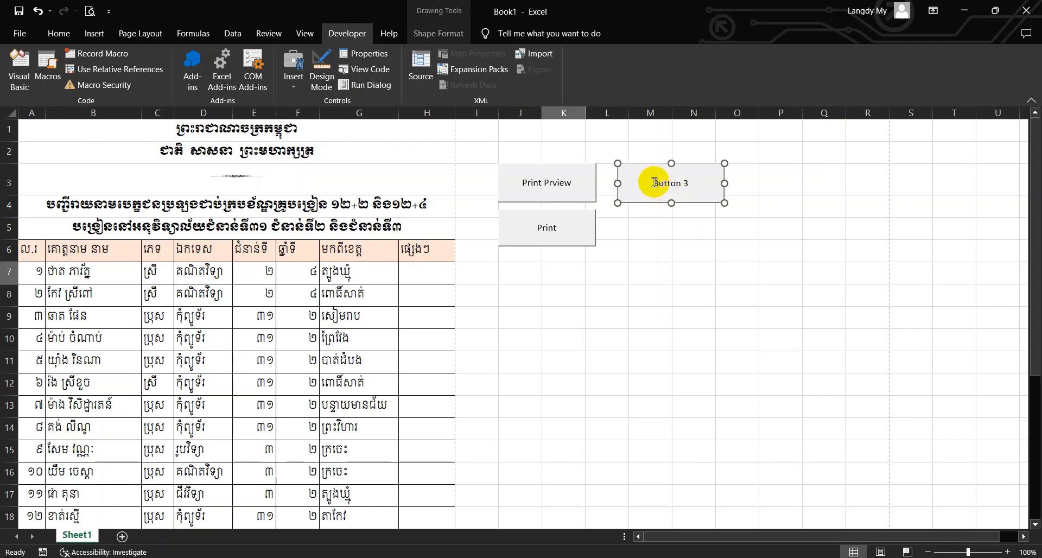
- Caption the third button 'Print Selection preview' and leave edit mode
double_click(668, 183)
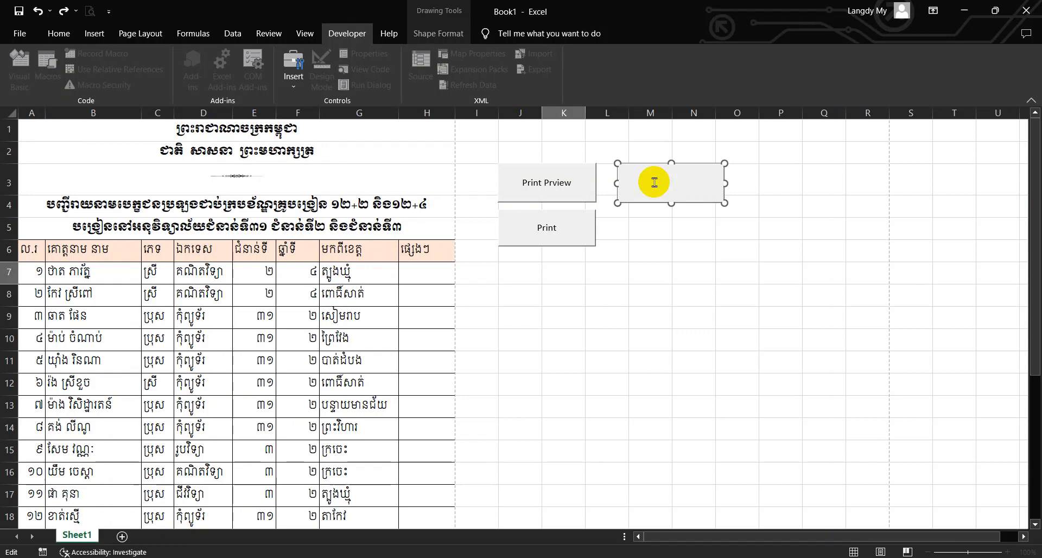
type("Print Selection")
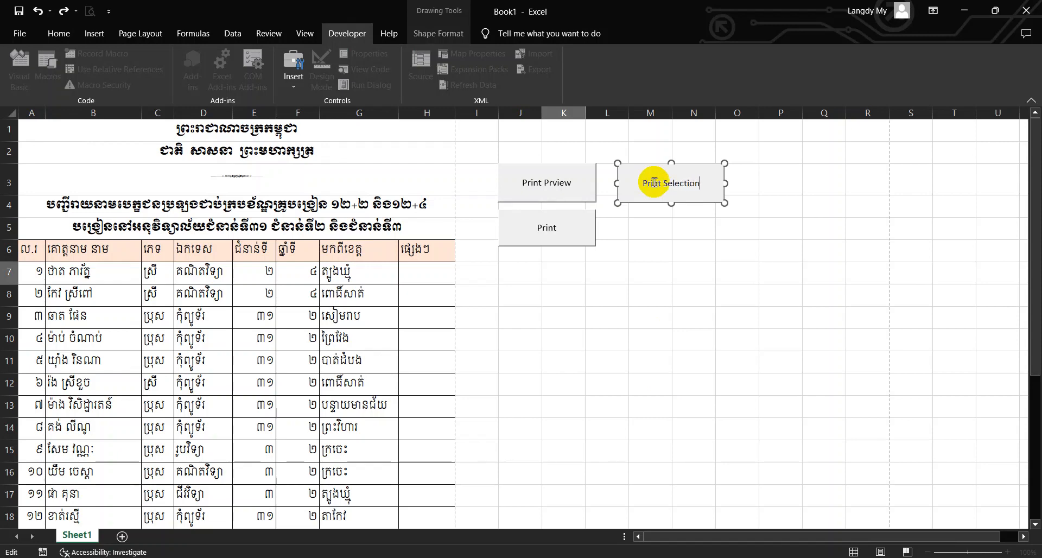
type("preview")
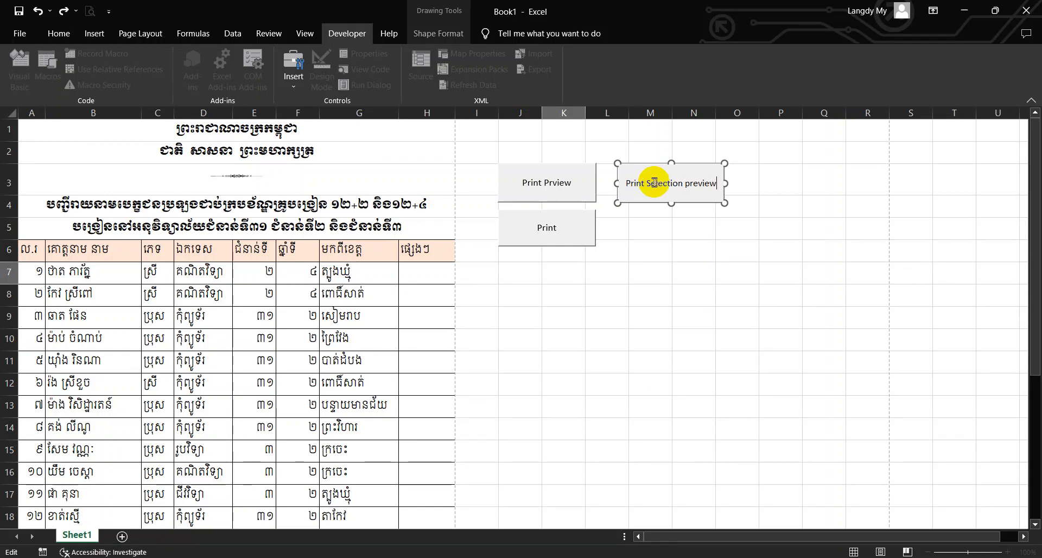
left_click(780, 250)
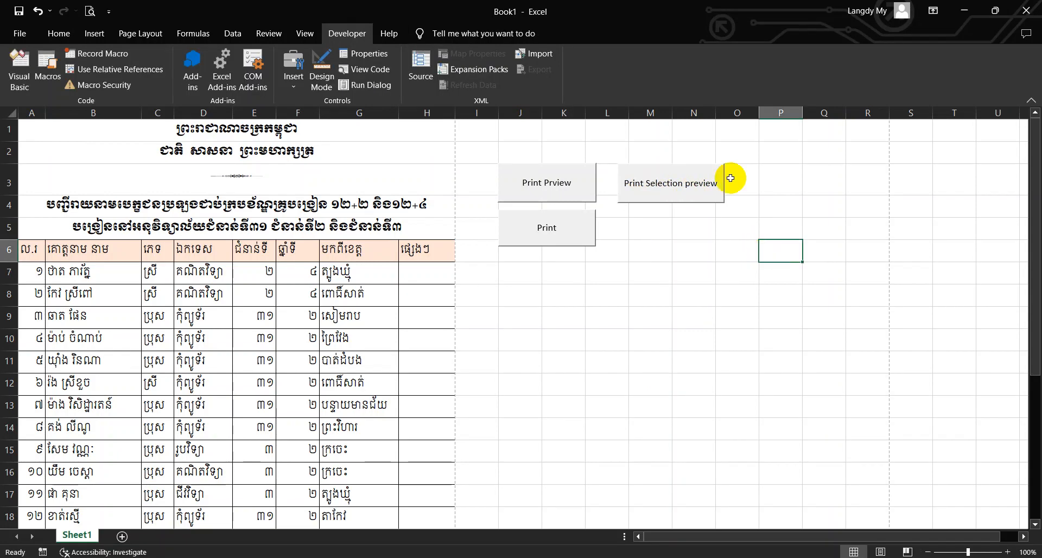
mouse_move(678, 183)
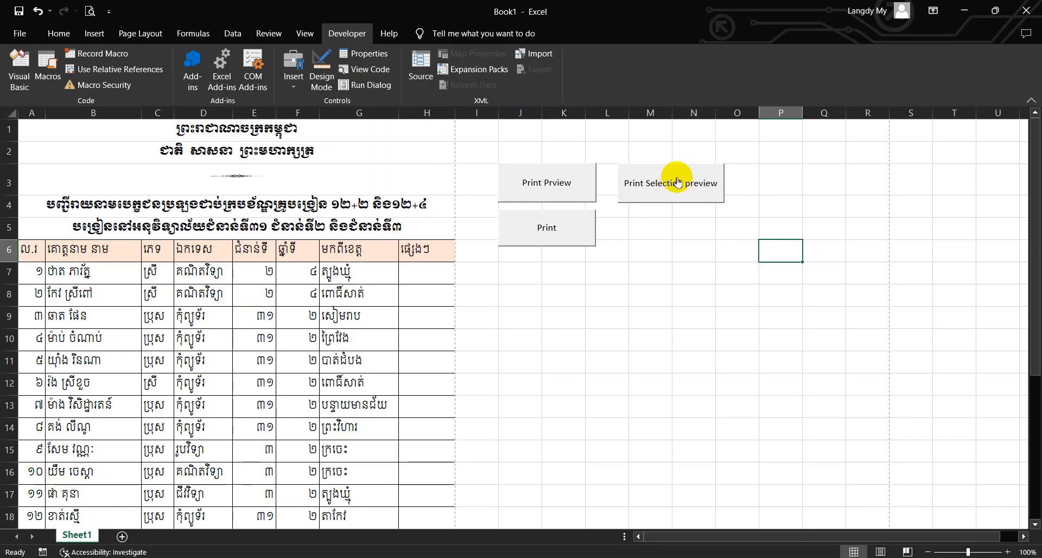
left_click(670, 181)
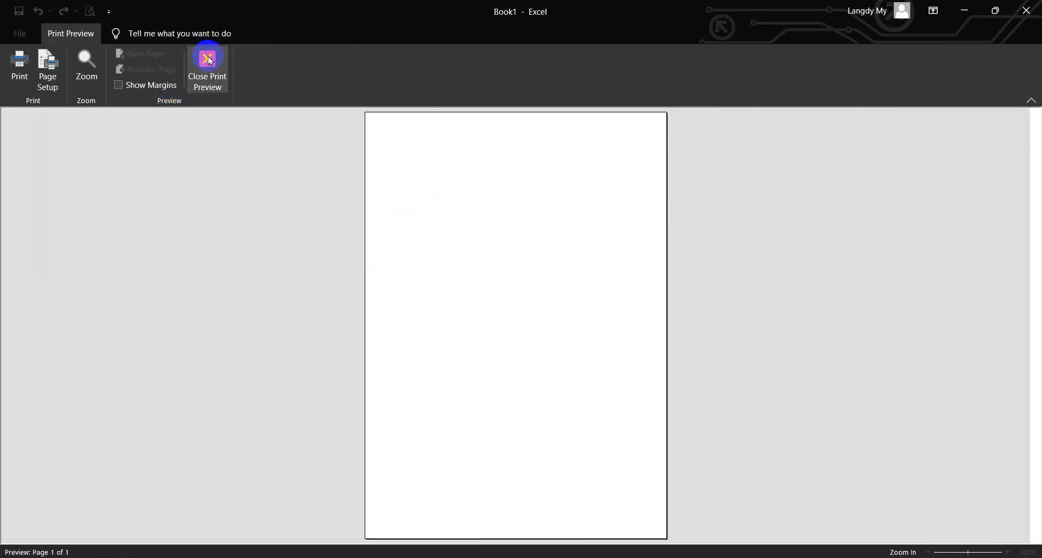
left_click(207, 69)
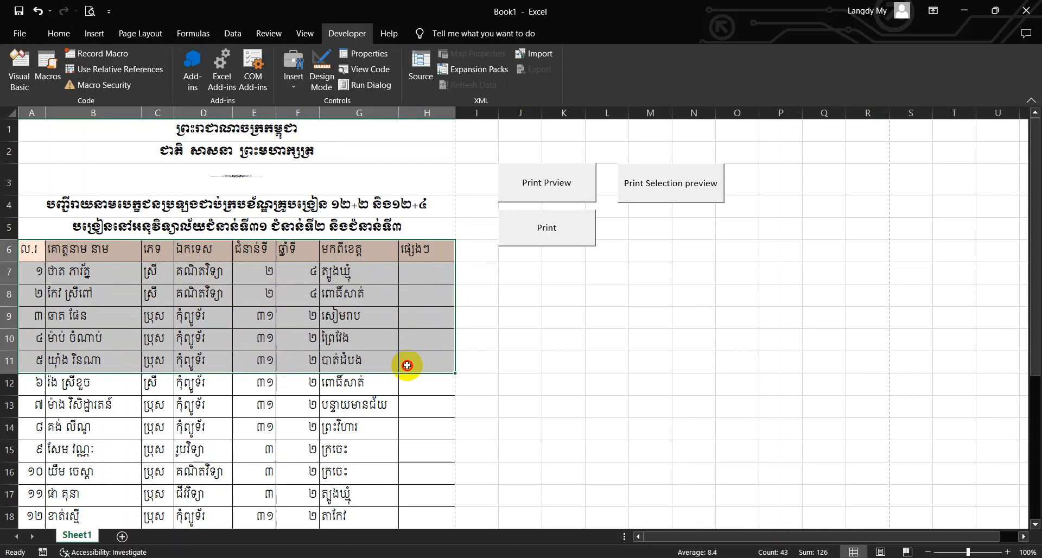
mouse_move(434, 364)
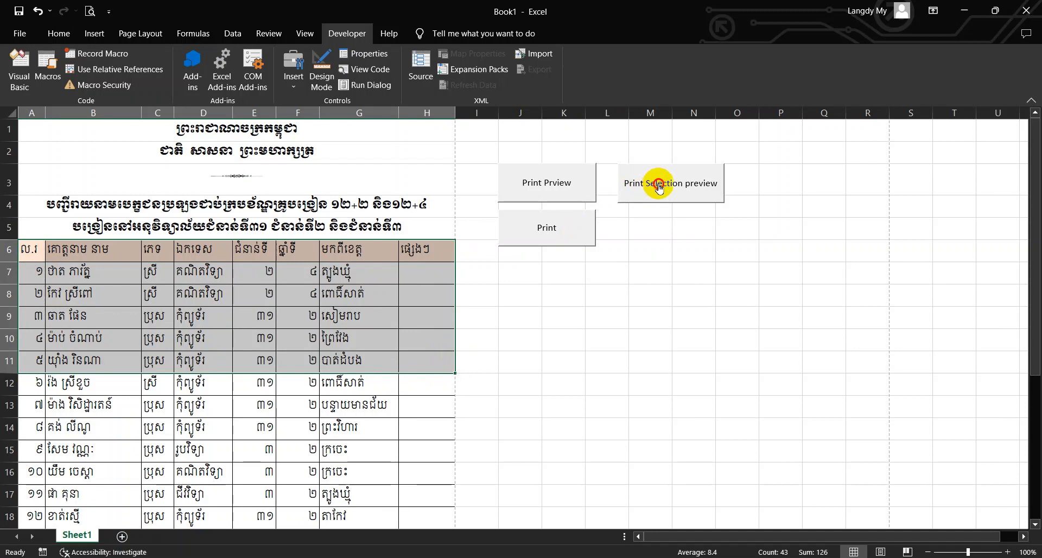
left_click(669, 183)
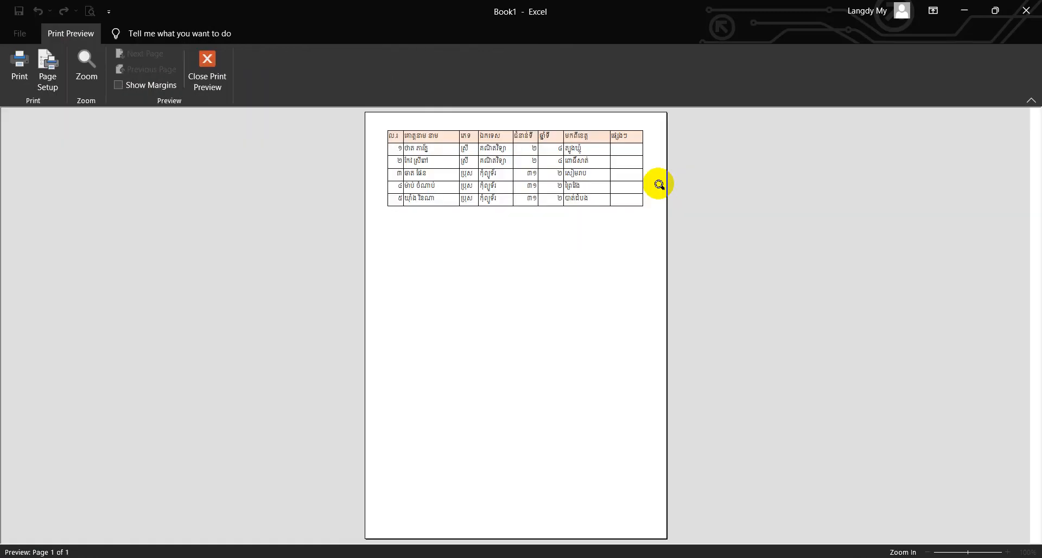
mouse_move(390, 140)
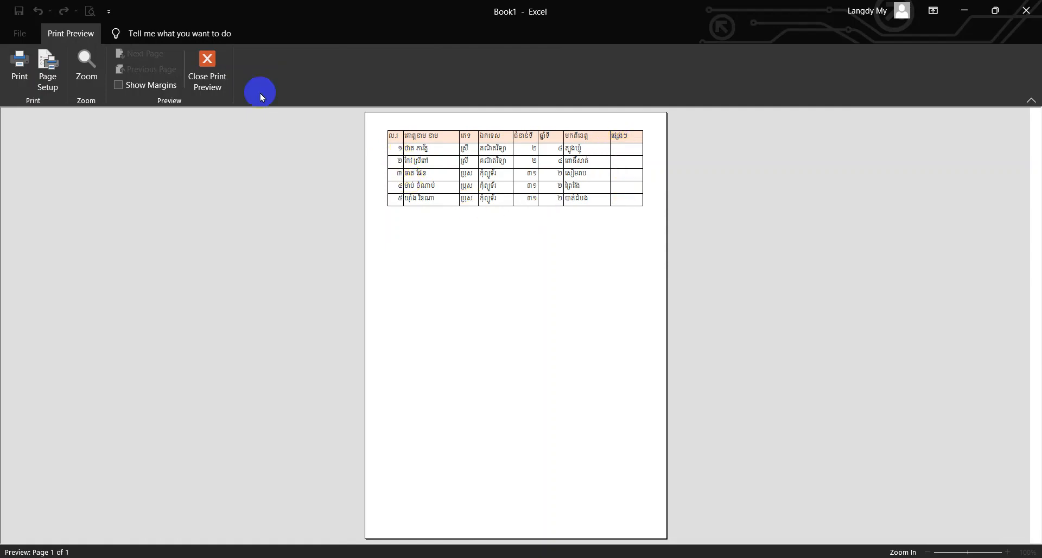
left_click(207, 68)
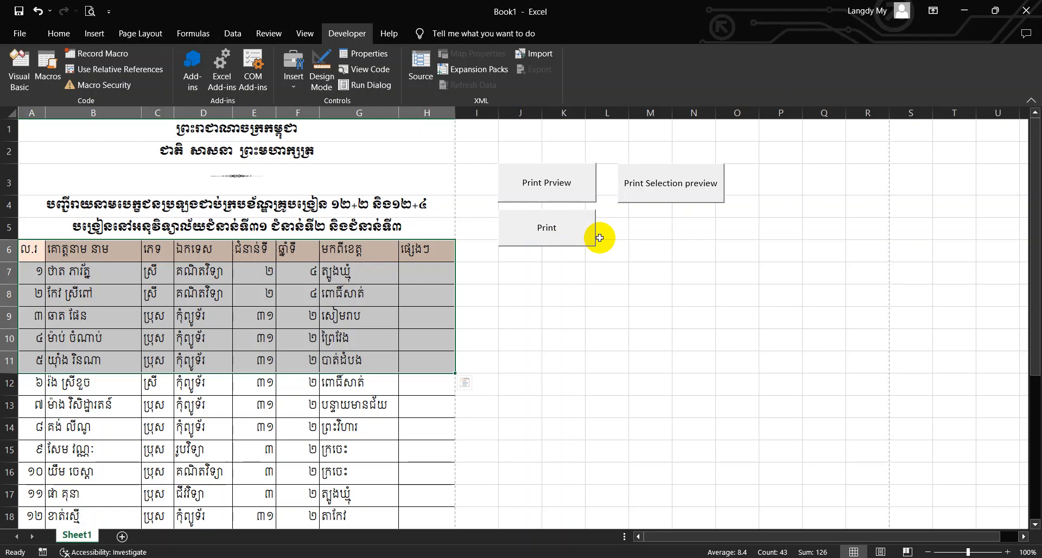
- Draw a fourth button right of Print and create its new macro cmd_printselection
left_click(292, 70)
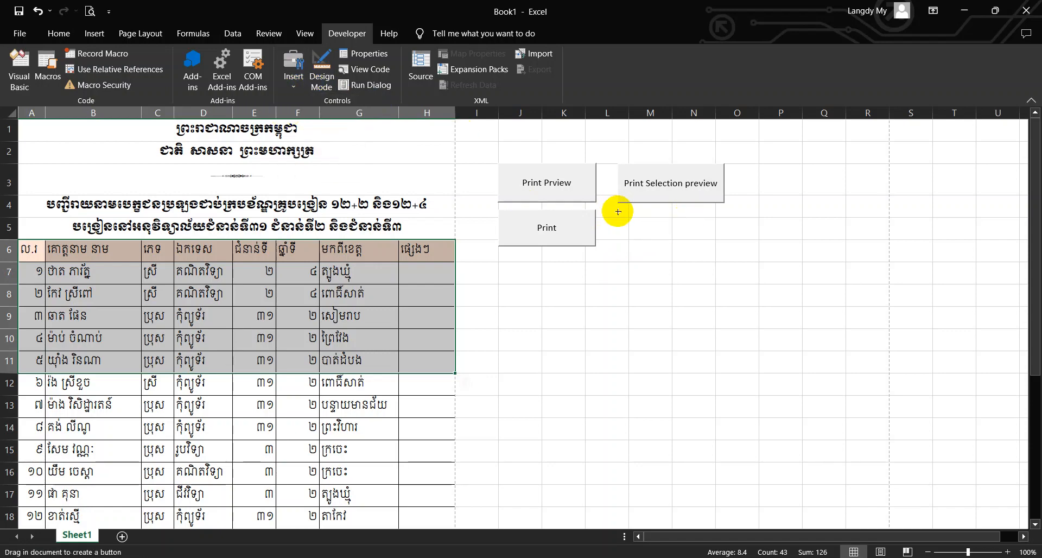
left_click_drag(616, 211, 724, 241)
type("cmd_print")
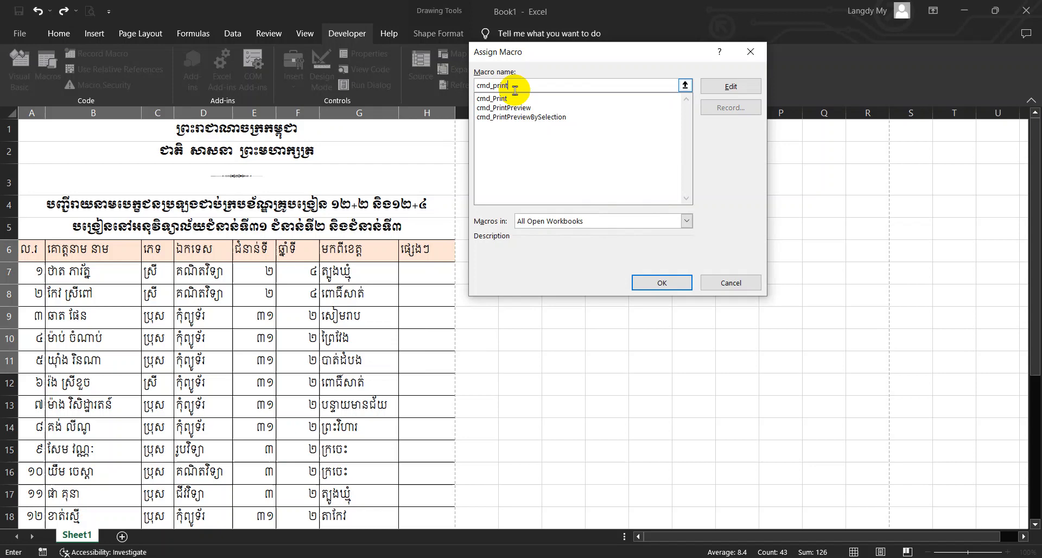
type("selection")
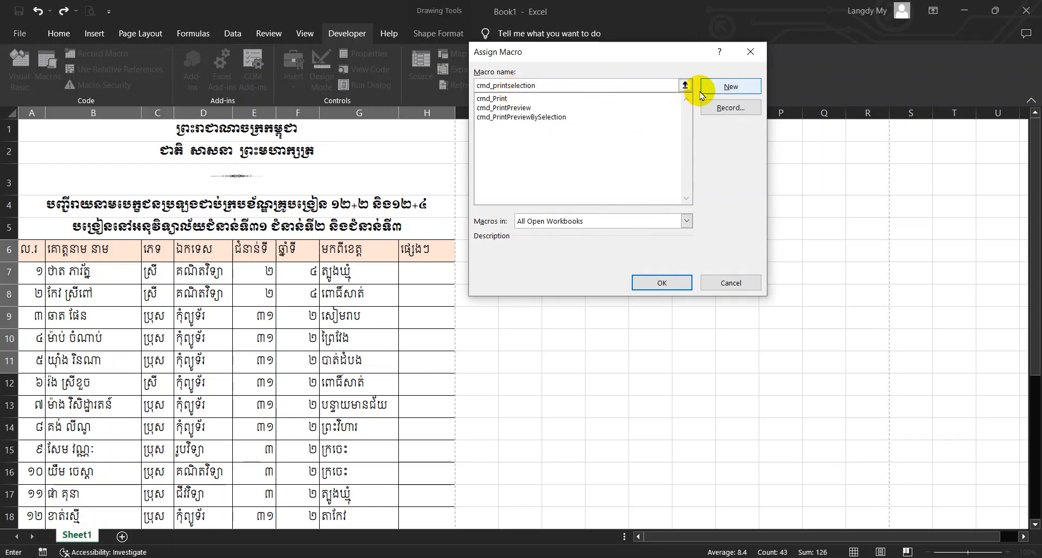
left_click(729, 86)
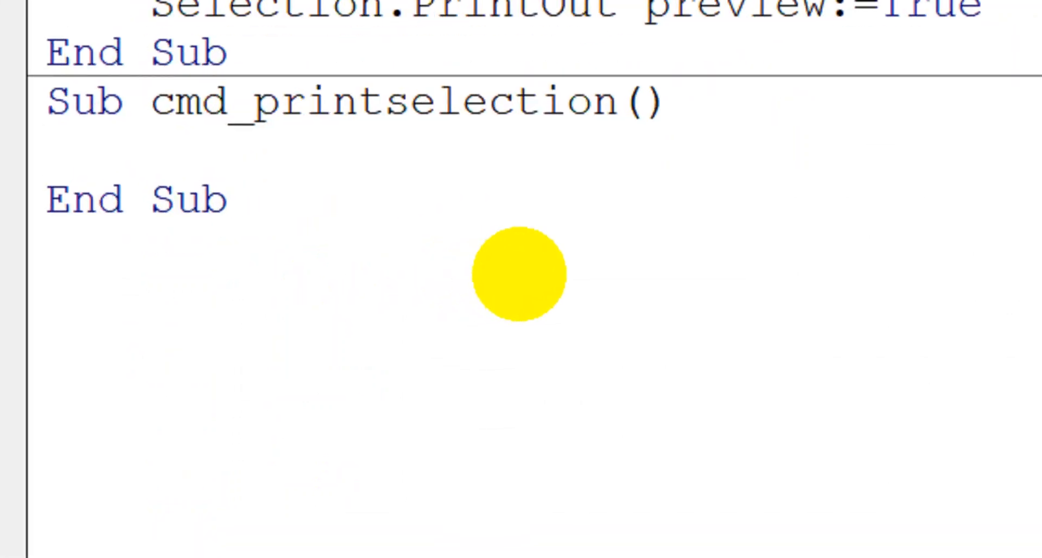
- Begin typing the Selection.PrintOut statement inside Sub cmd_printselection
type("section.")
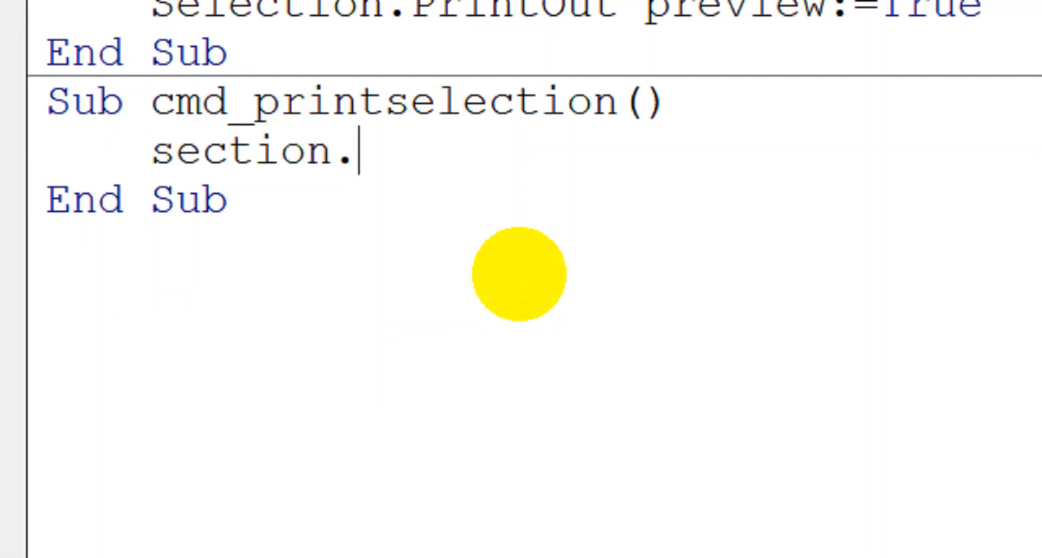
type("printout")
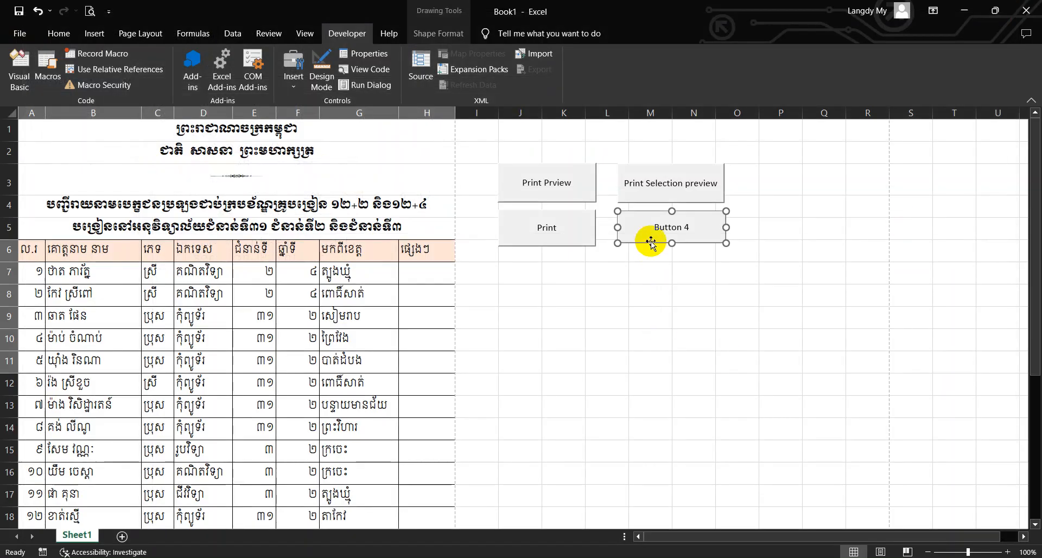
- Replace the 'Button 4' caption with 'Print Selection' and leave edit mode
double_click(671, 226)
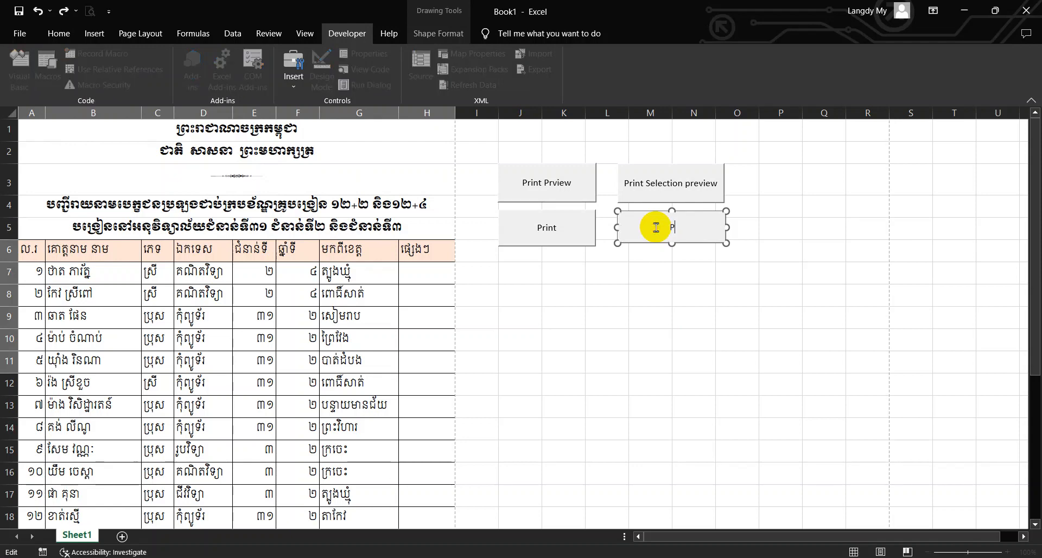
type("Print Sec")
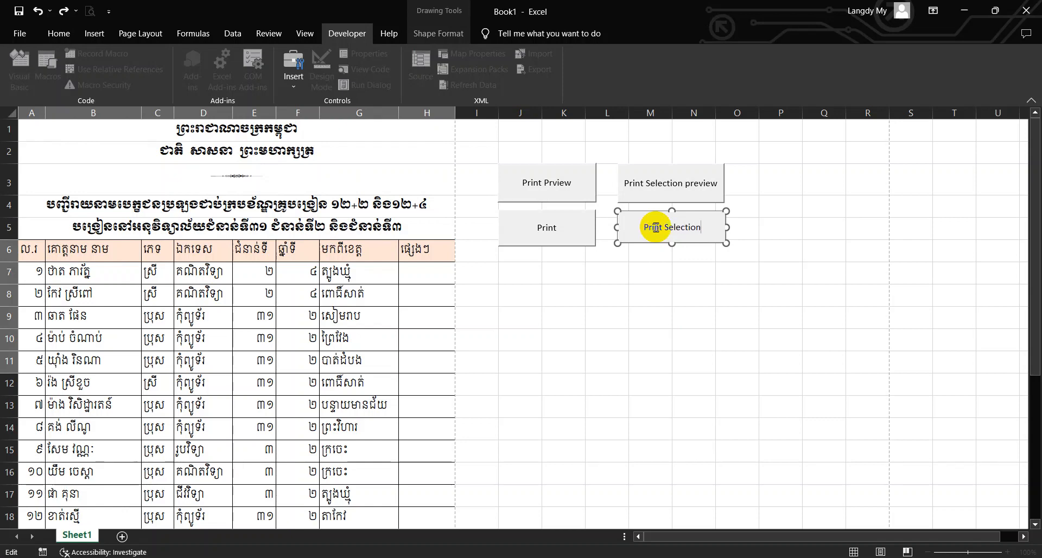
left_click(692, 272)
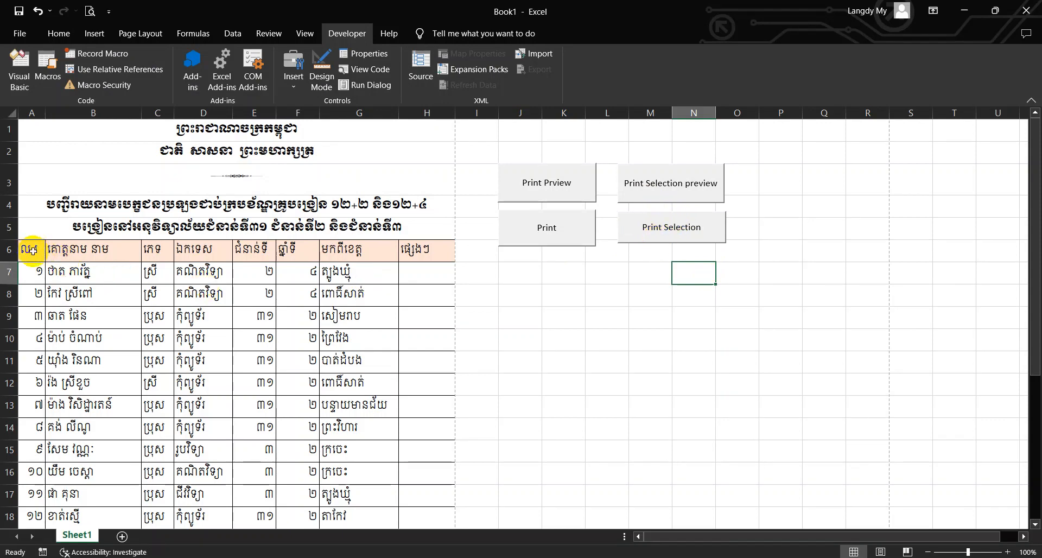
- Select A6:H11, run Print Selection, and debug the run-time error 424 at 'section.PrintOut'
left_click_drag(31, 249, 426, 294)
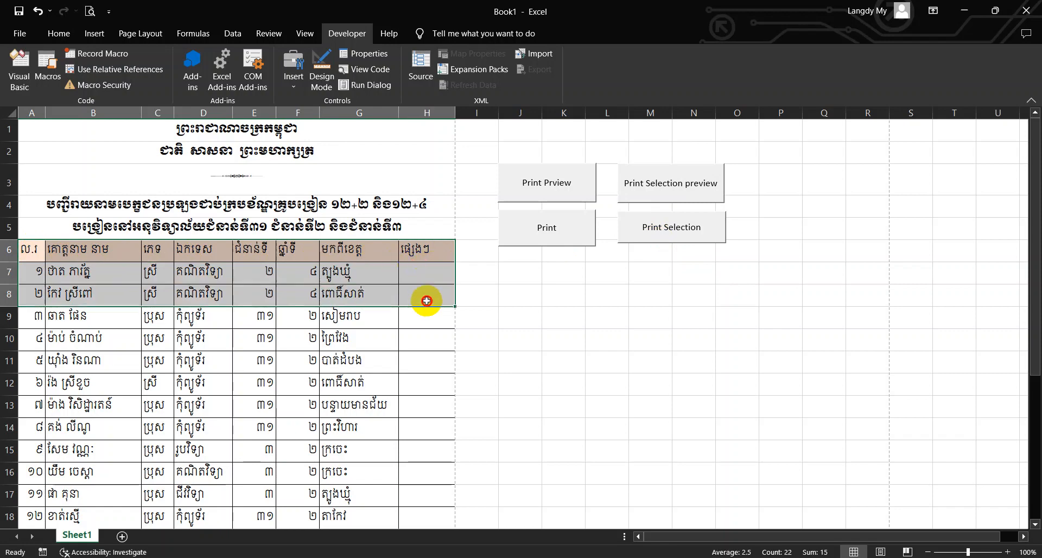
left_click_drag(426, 299, 426, 357)
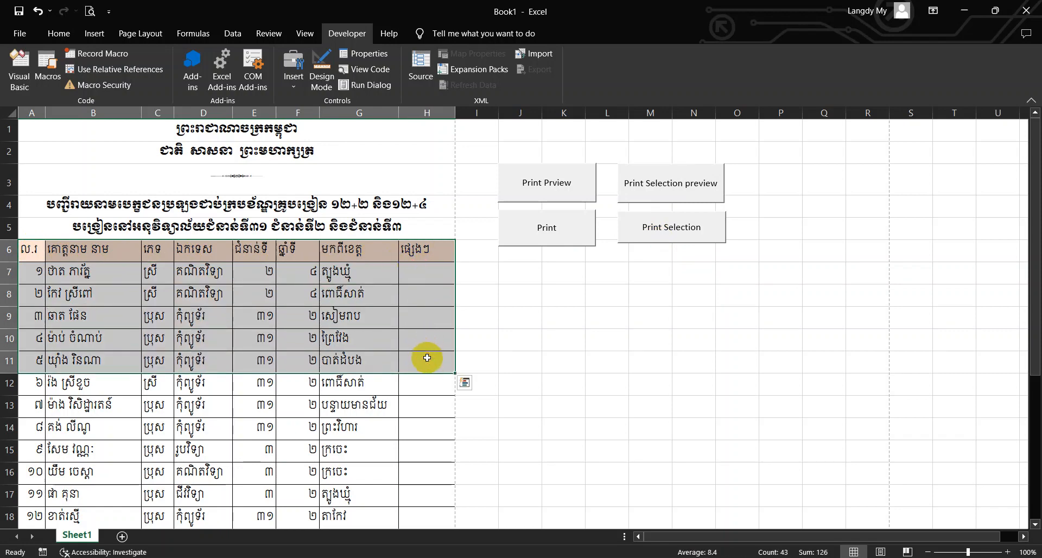
left_click(670, 227)
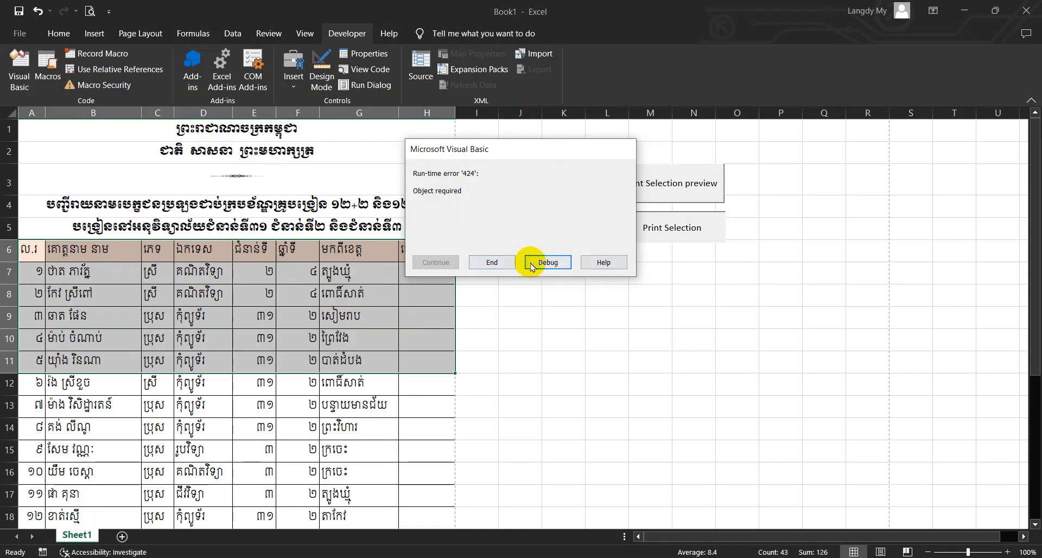
left_click(547, 261)
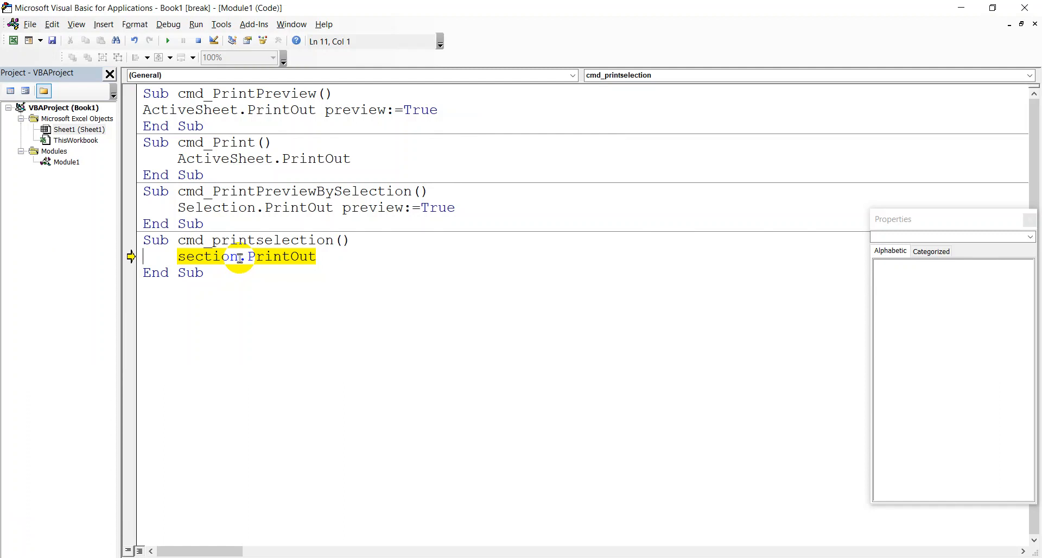
mouse_move(258, 256)
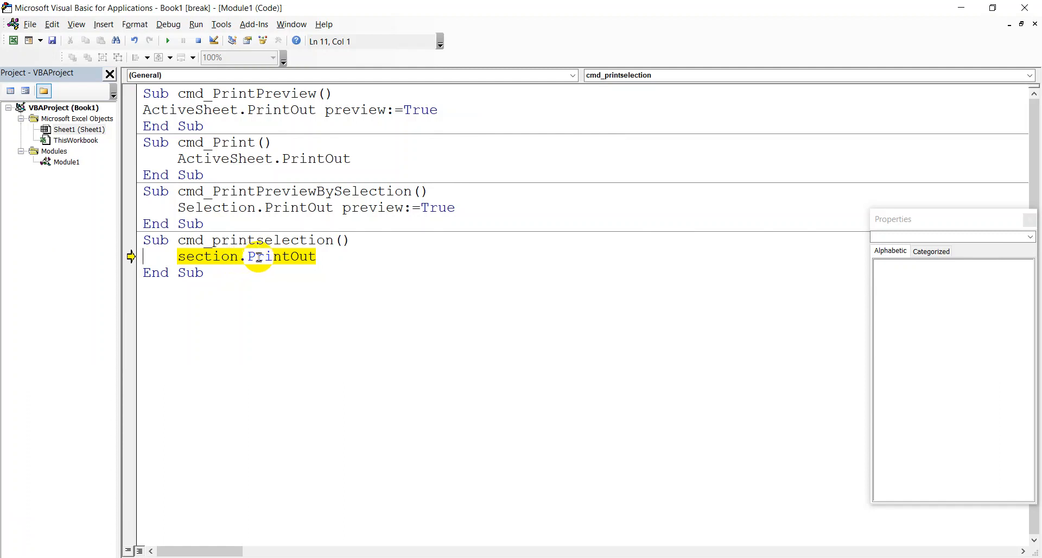